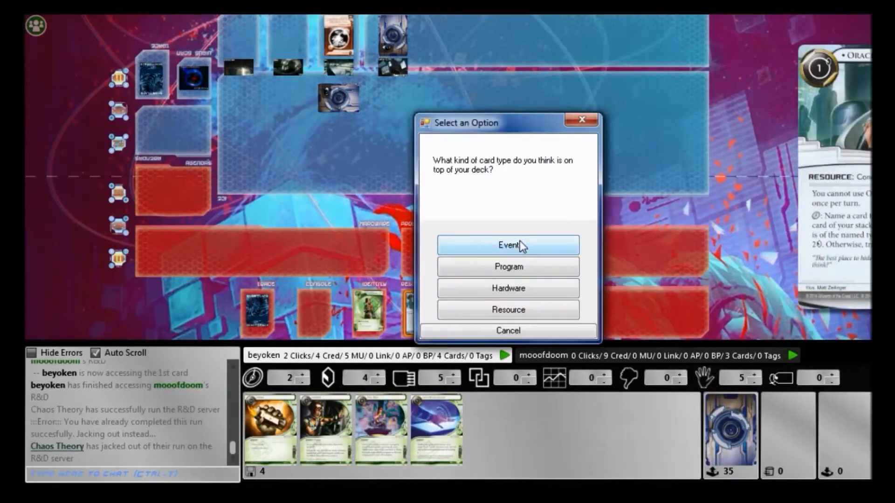
Step: Name Event for Oracle May, run the remote, and pay 4 to trash PAD Campaign
click(507, 246)
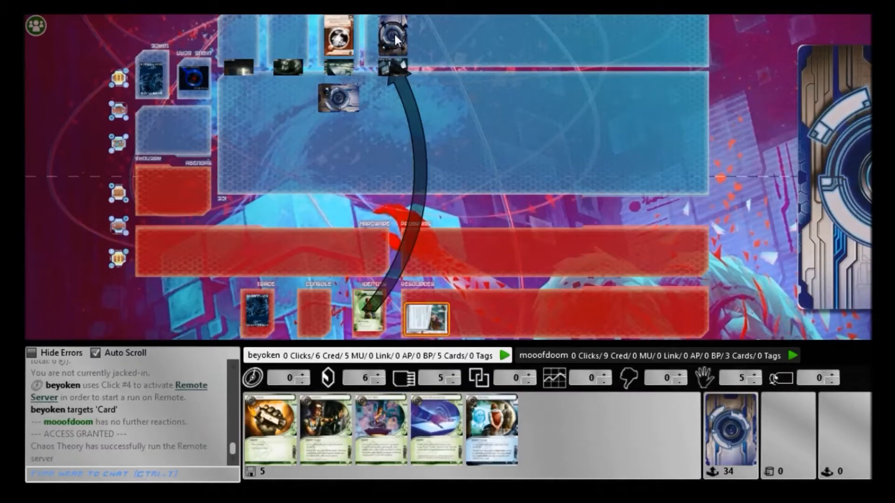
click(392, 32)
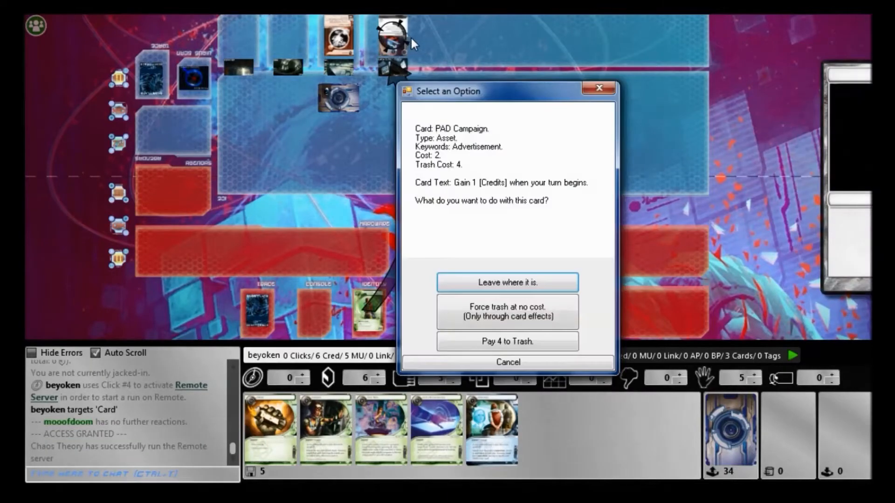
click(508, 341)
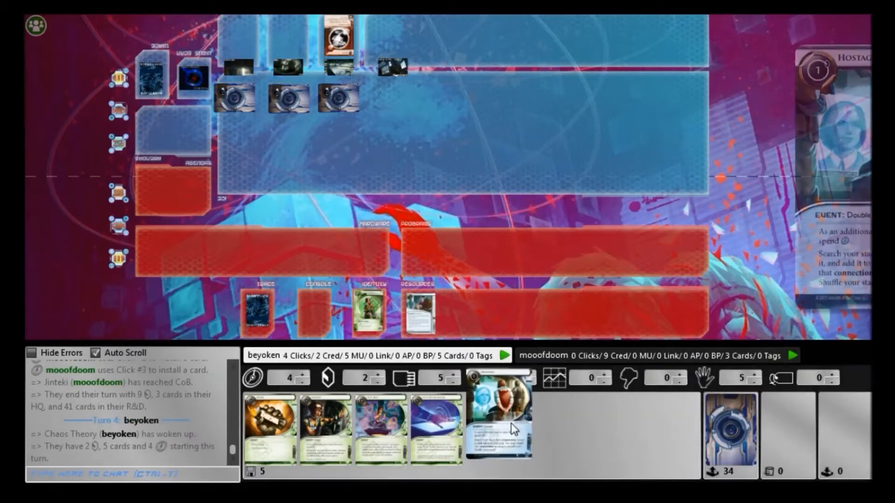
Step: Play Hostage to install Kati Jones at full cost, then name Event for Oracle May
click(502, 421)
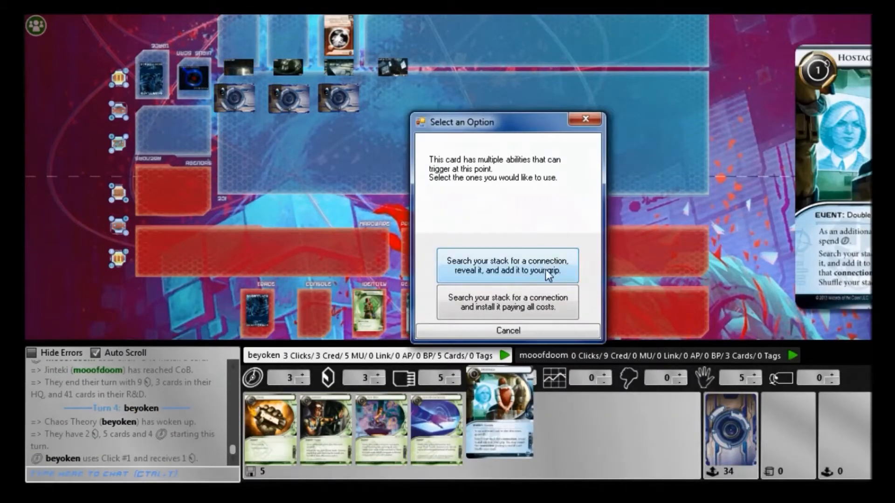
click(509, 266)
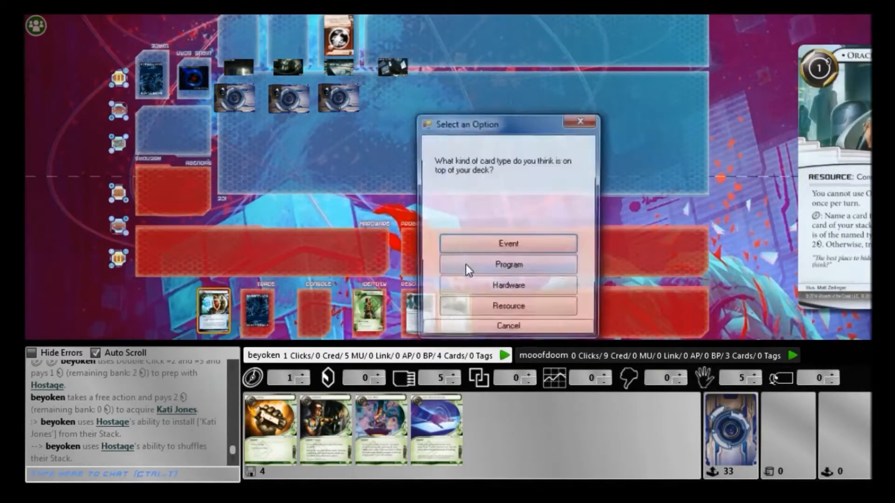
click(507, 243)
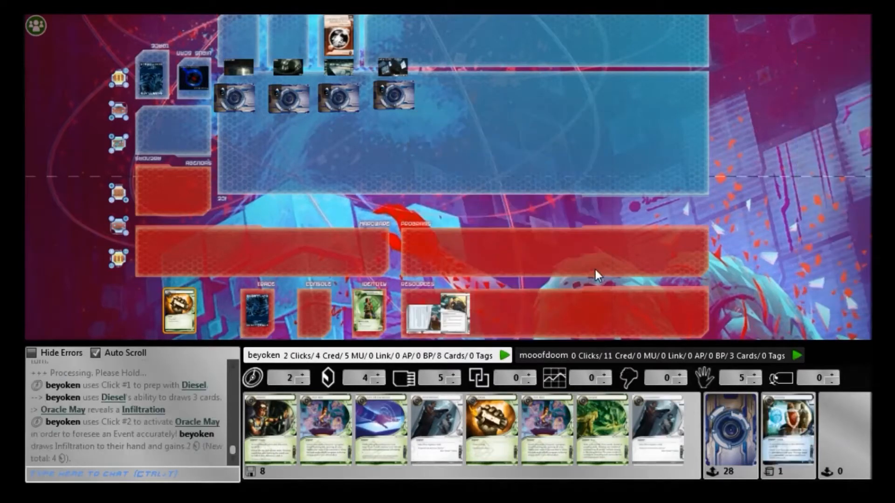
mouse_move(487, 338)
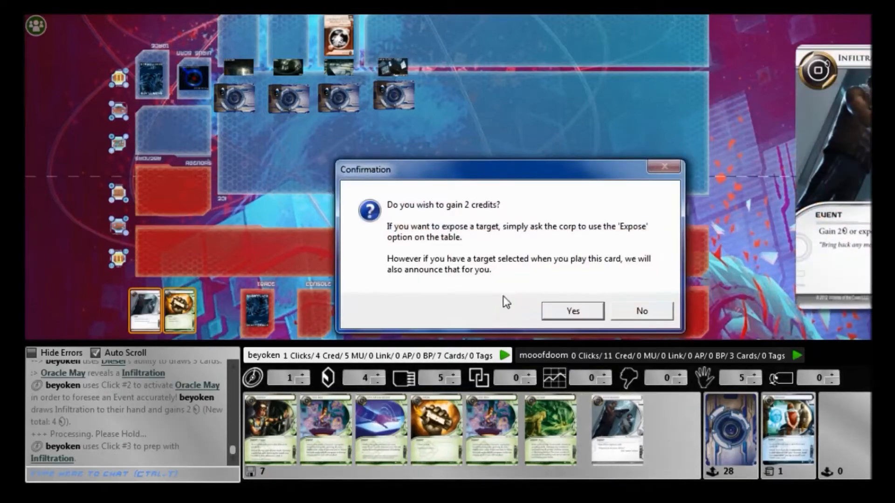
Step: Confirm Infiltration's option to gain 2 credits instead of exposing a card
click(573, 311)
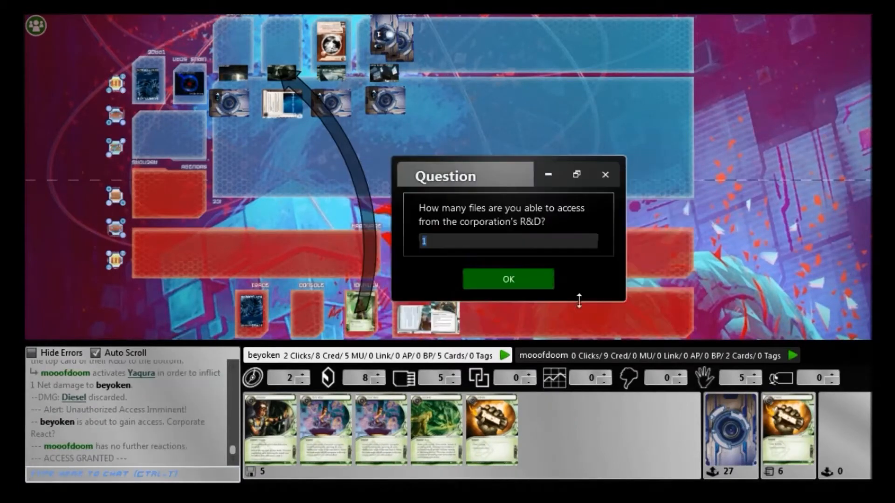
Step: Access one R&D card, then have Test Run search the stack for a program
click(508, 278)
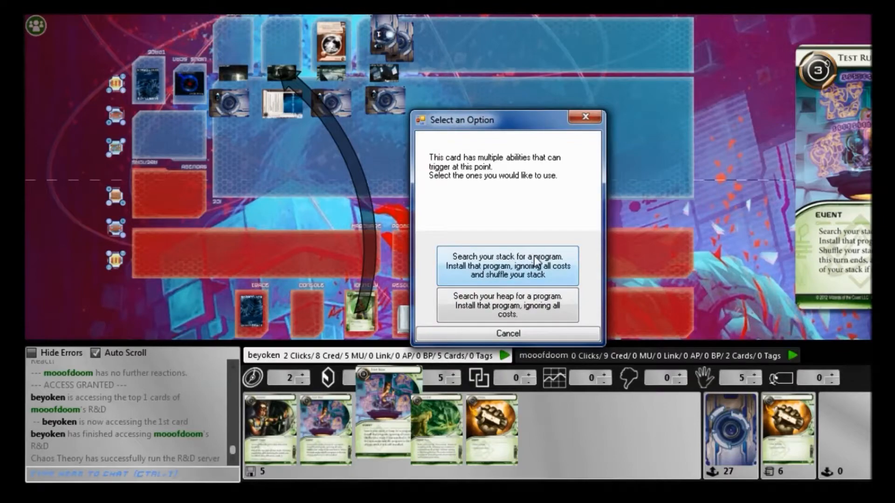
click(508, 266)
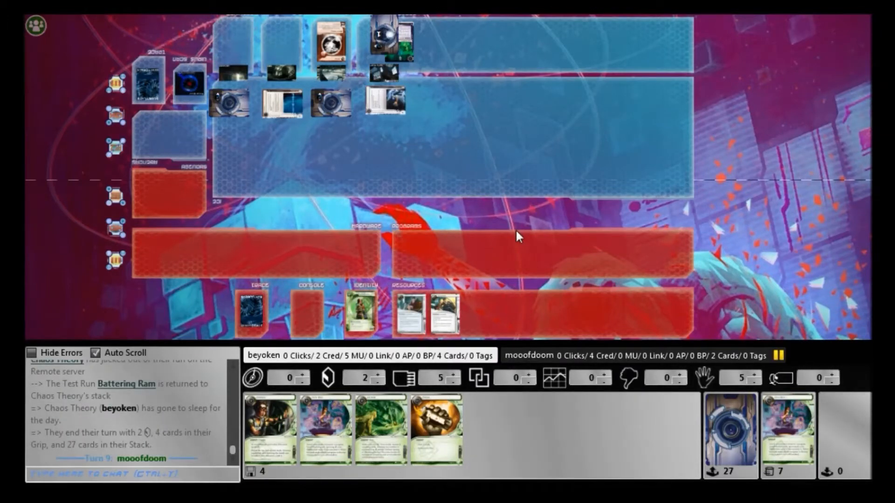
mouse_move(436, 192)
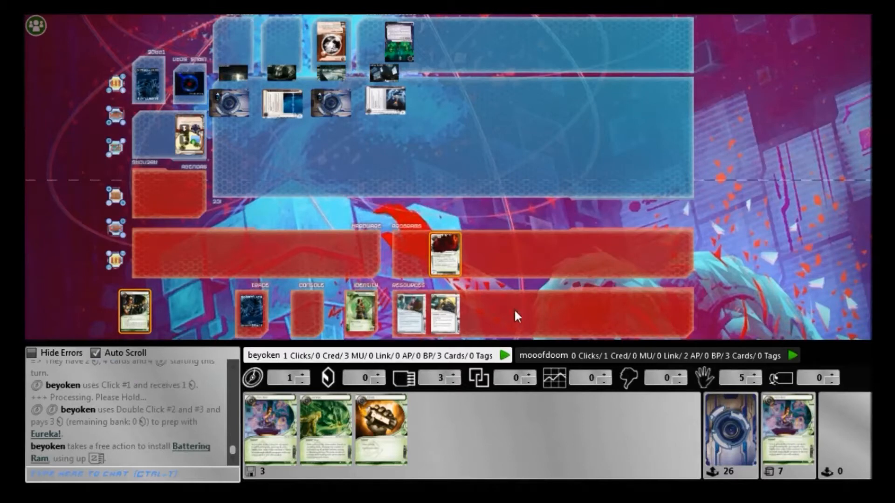
mouse_move(410, 324)
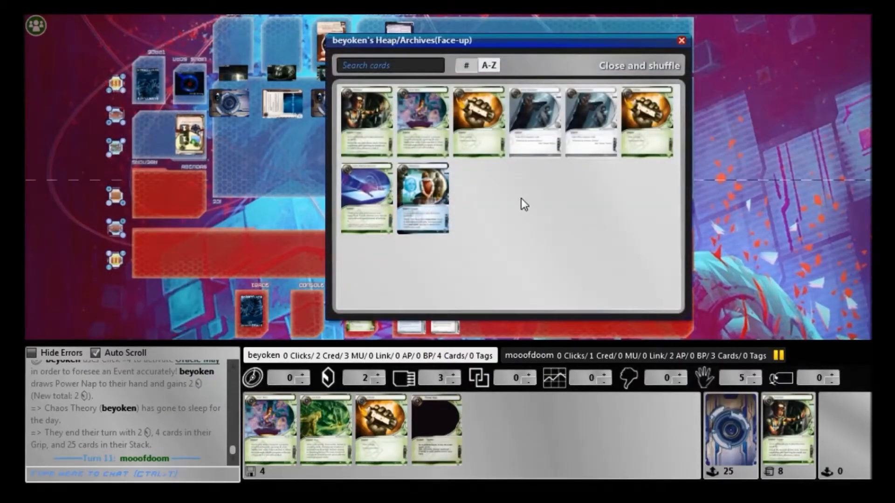
mouse_move(489, 186)
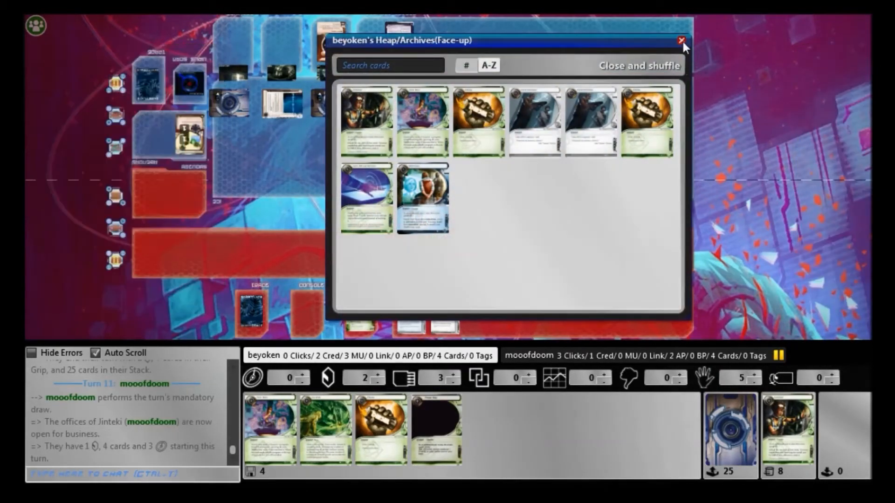
Step: Close the heap viewer and play Indexing to run on R&D
click(680, 40)
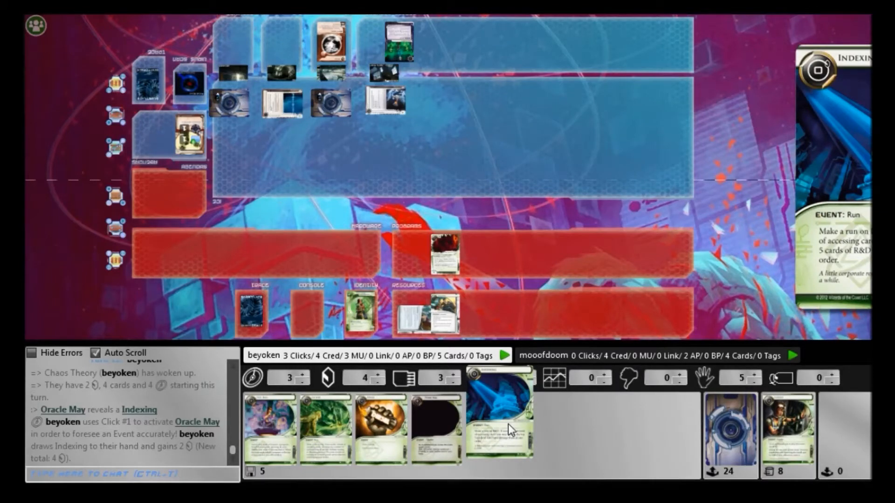
click(499, 420)
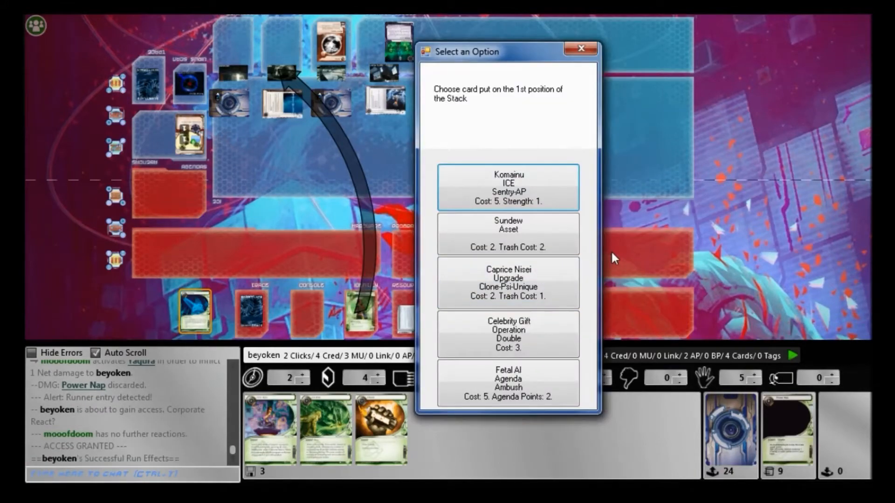
mouse_move(596, 281)
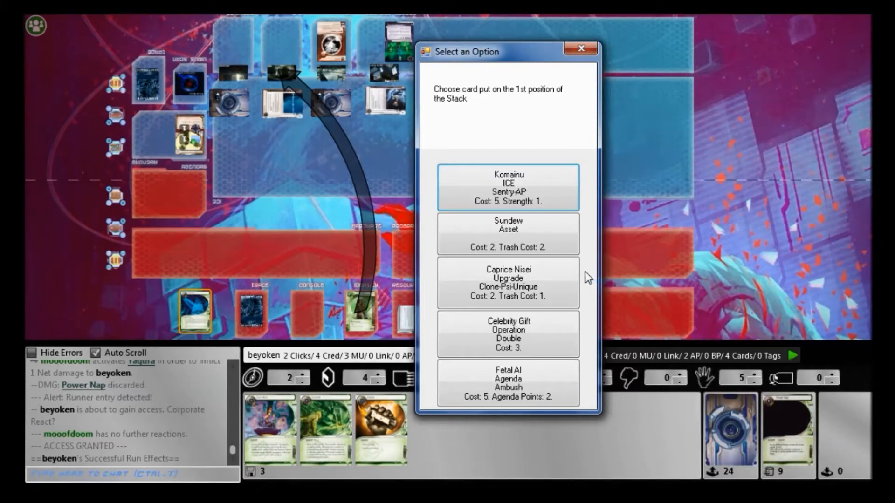
Step: Order R&D's top cards as Fetal AI, Caprice Nisei, and Celebrity Gift fourth
click(507, 383)
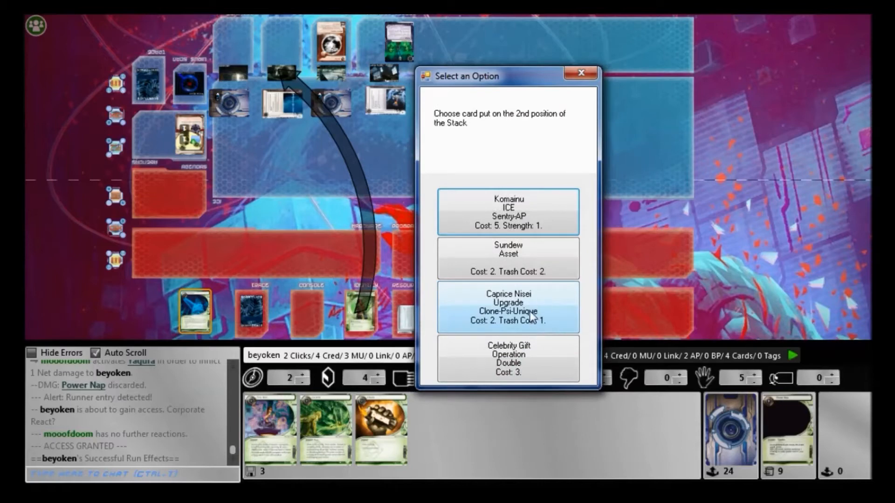
click(507, 307)
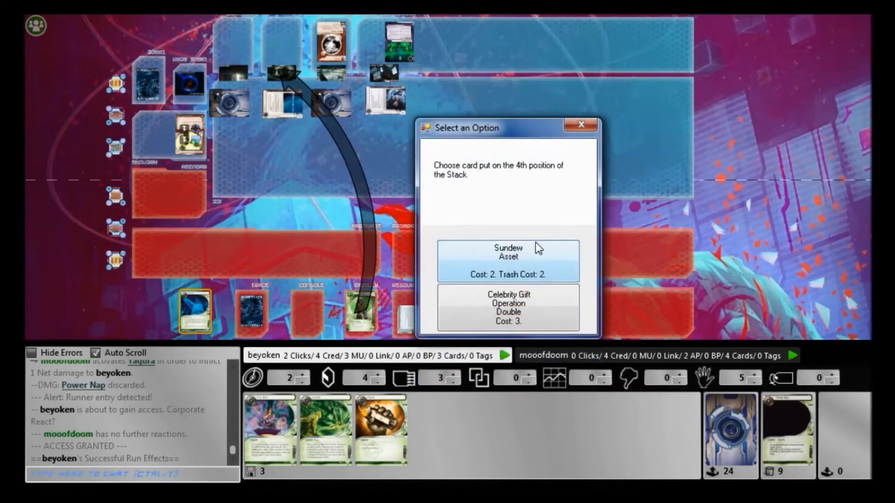
mouse_move(531, 315)
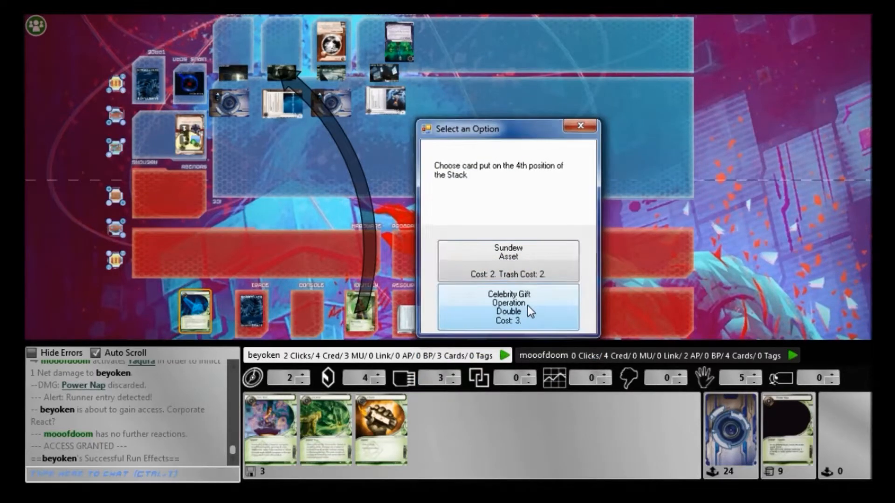
click(509, 308)
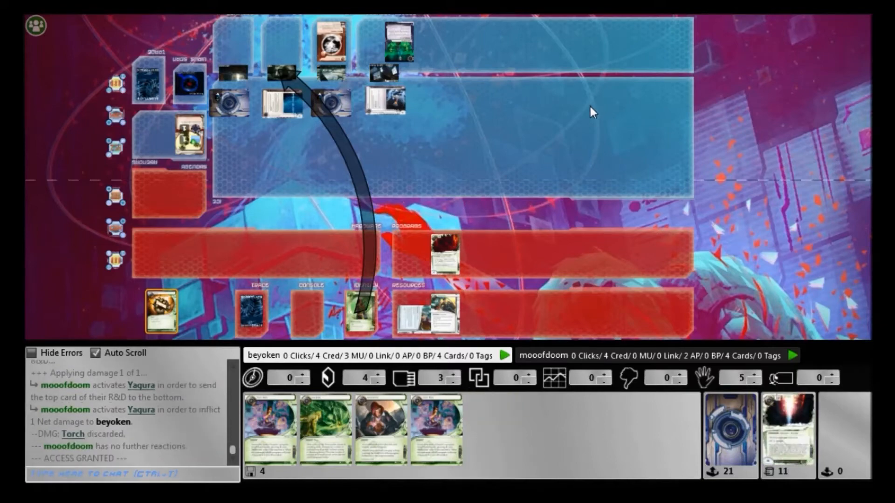
mouse_move(525, 280)
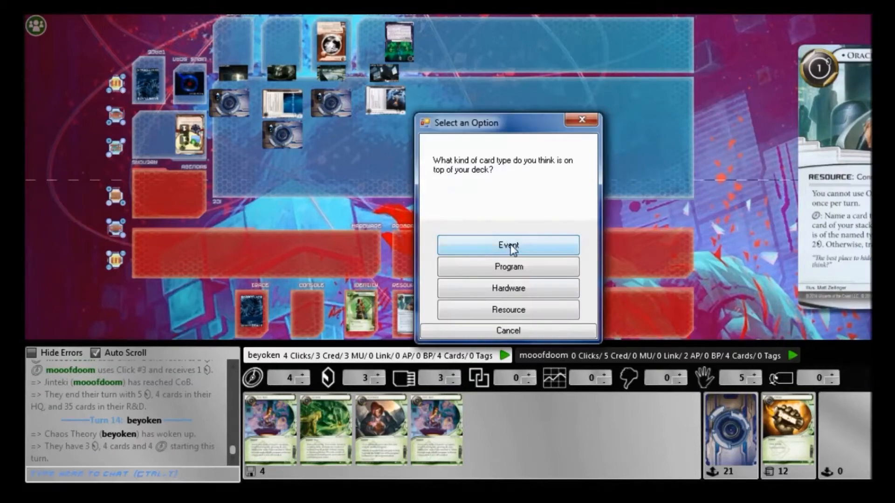
Step: Name Event for Oracle May, place 3 credits on Kati Jones, run HQ, chat 'ok'
click(508, 245)
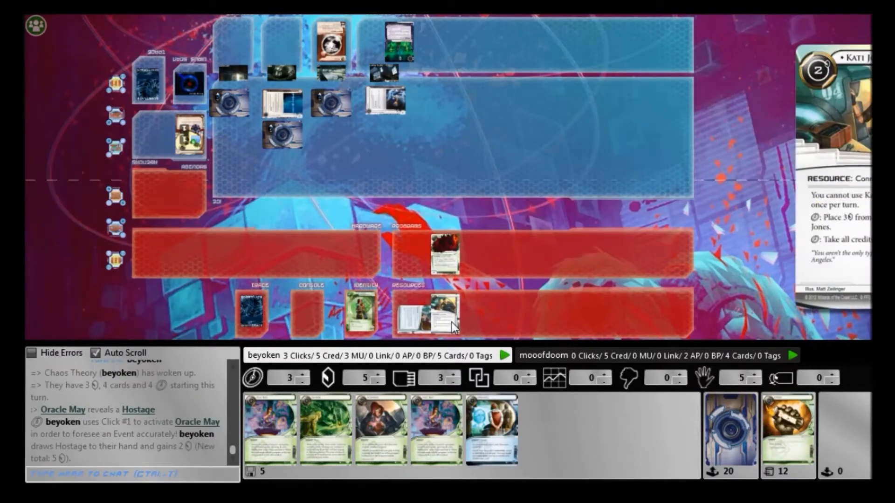
click(415, 313)
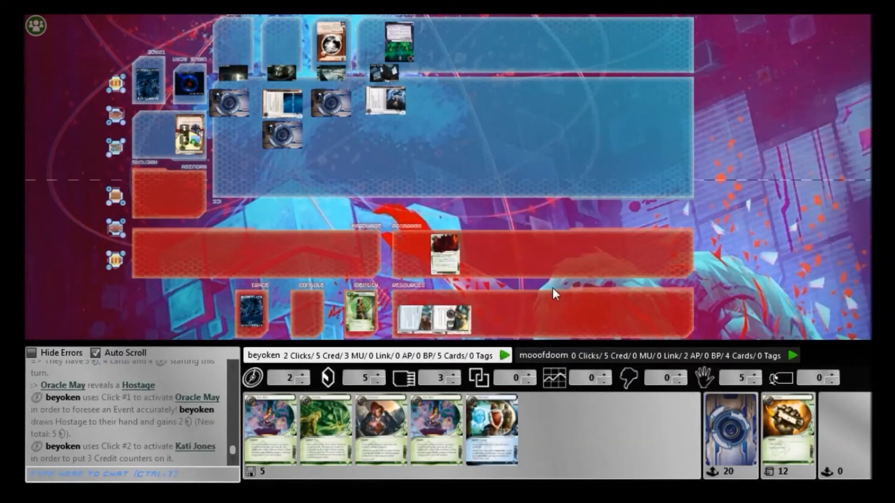
click(361, 311)
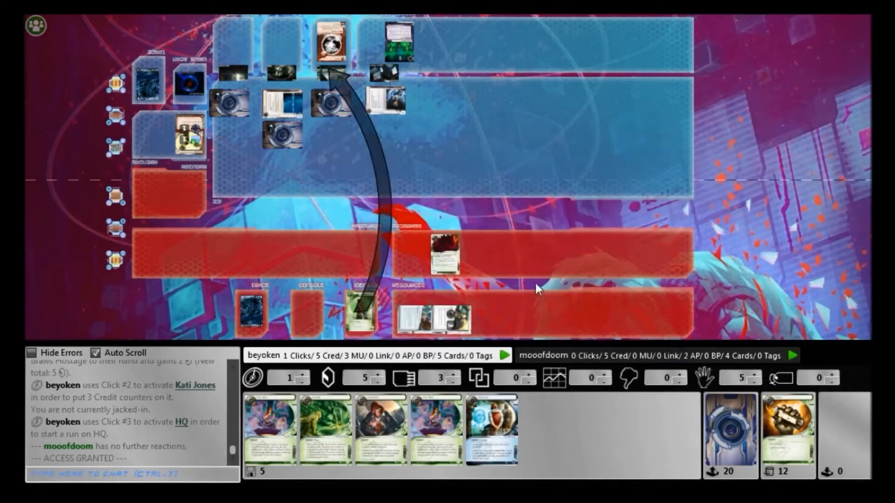
mouse_move(511, 243)
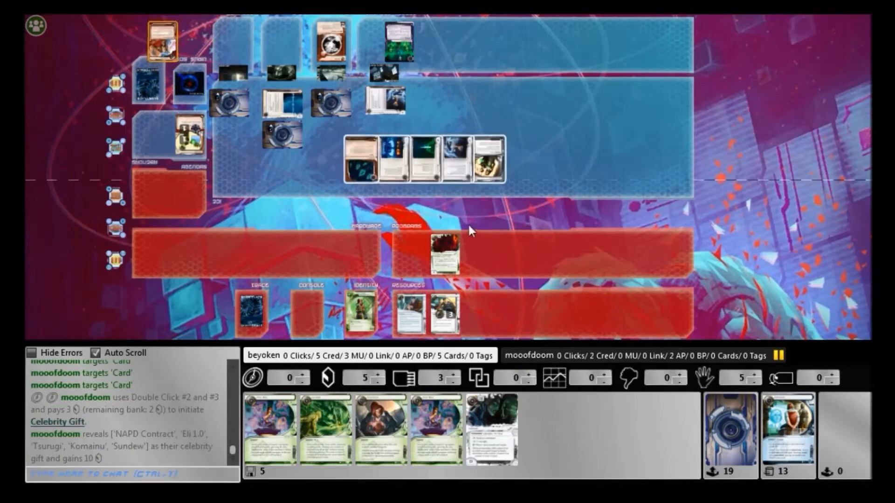
text(ok)
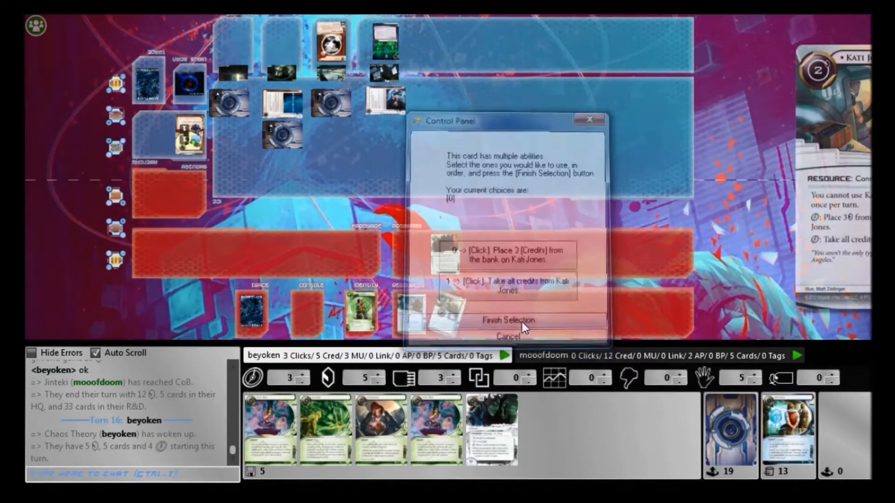
click(508, 320)
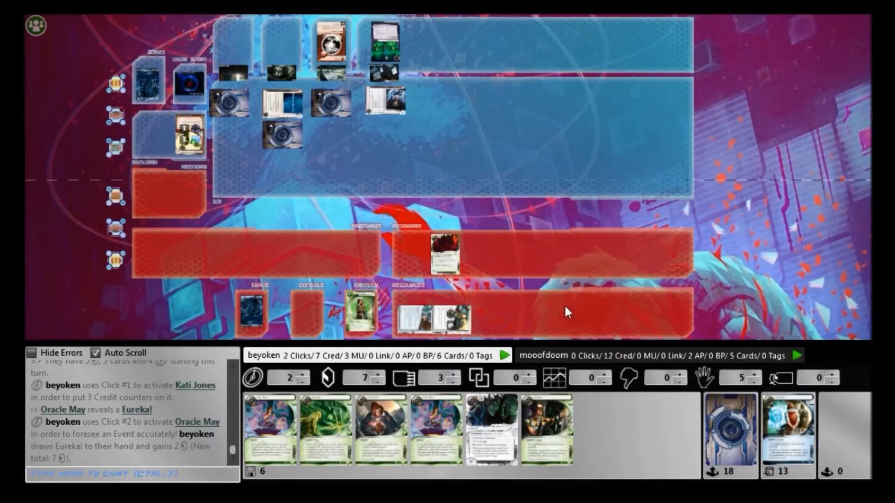
mouse_move(564, 315)
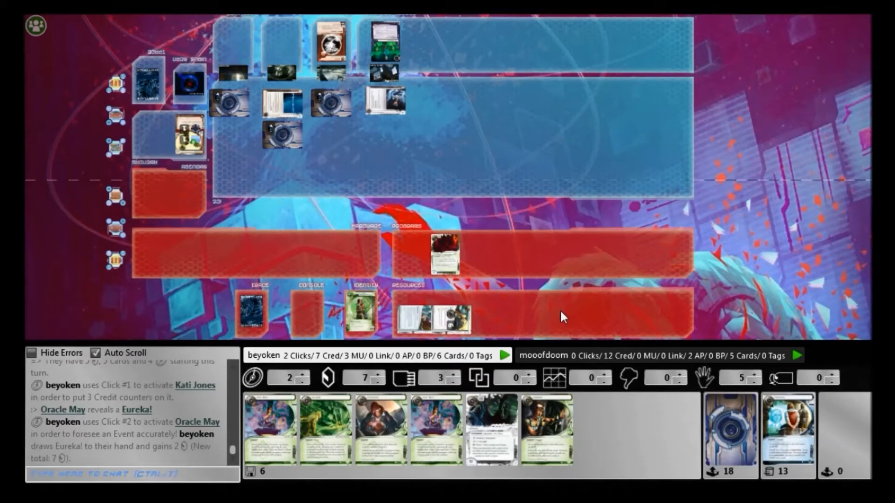
mouse_move(485, 440)
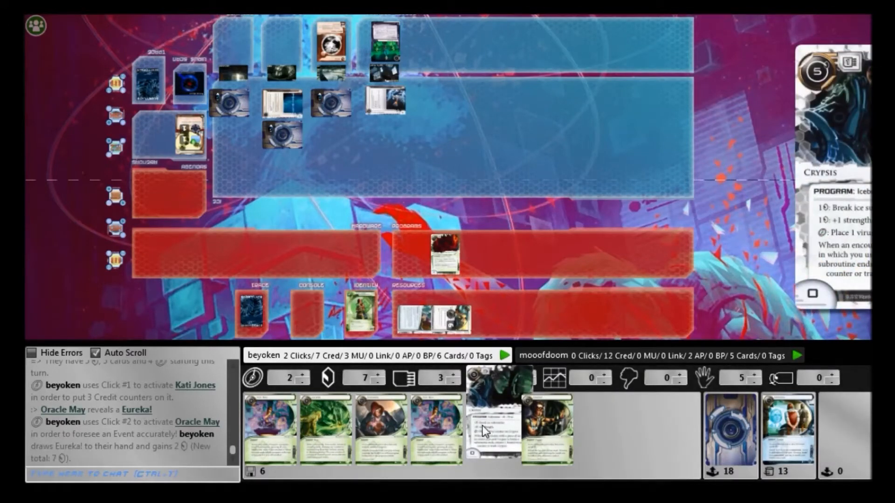
click(486, 430)
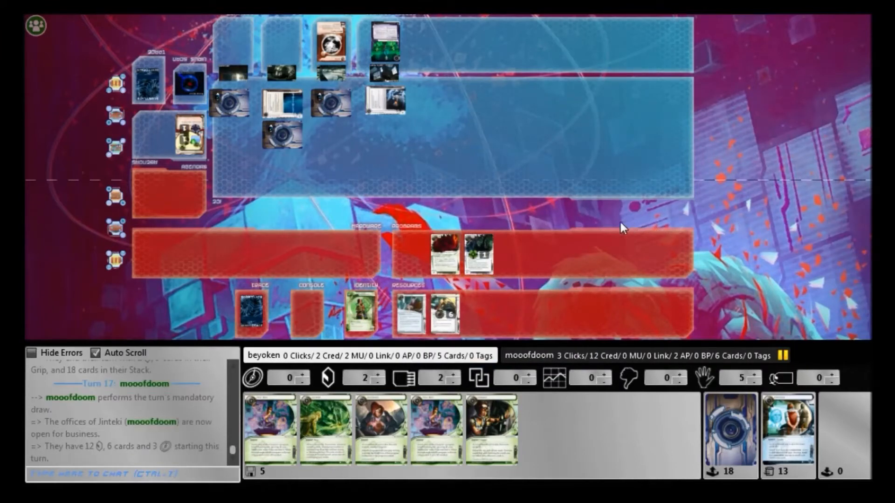
mouse_move(614, 229)
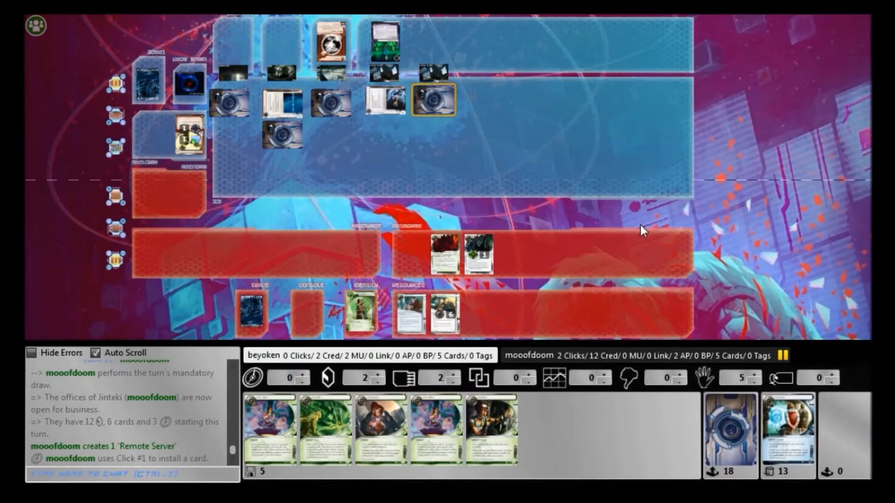
mouse_move(636, 234)
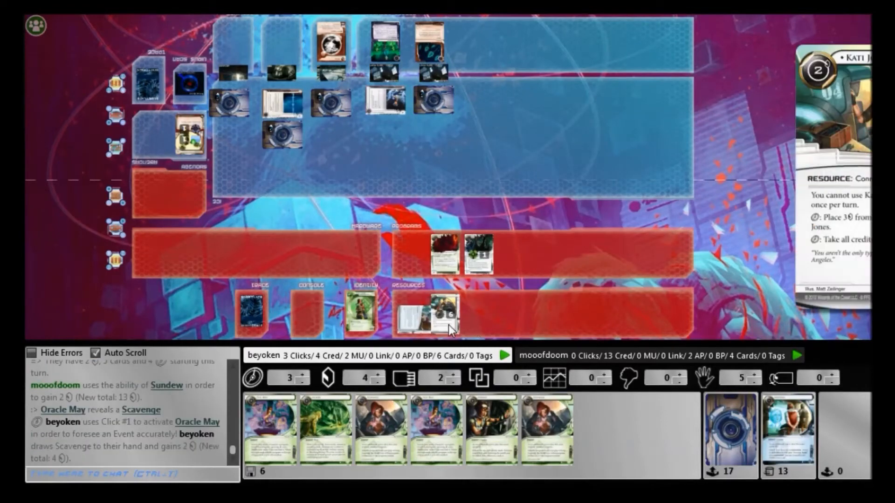
click(426, 316)
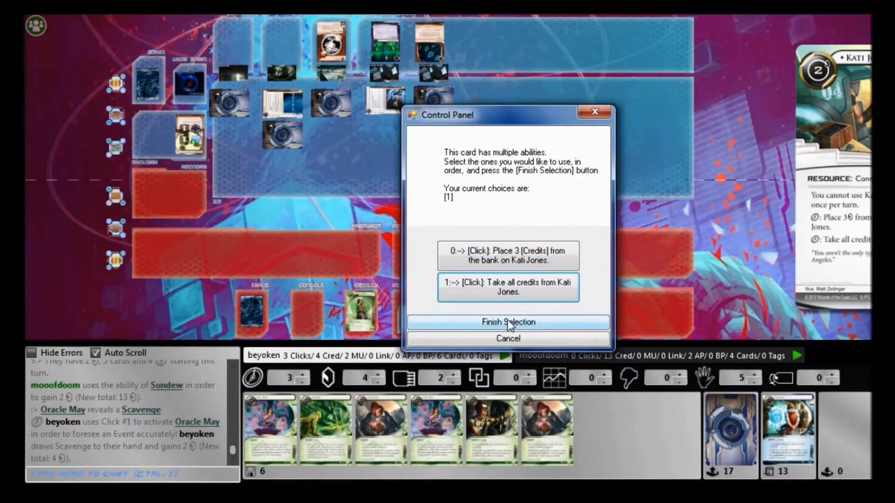
click(507, 323)
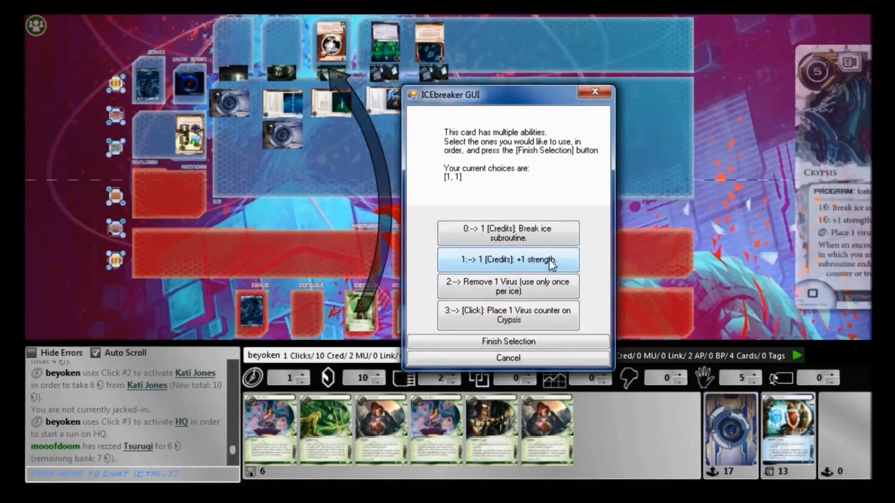
Step: Raise Crypsis strength and apply the break sequence against Tsurugi
click(508, 233)
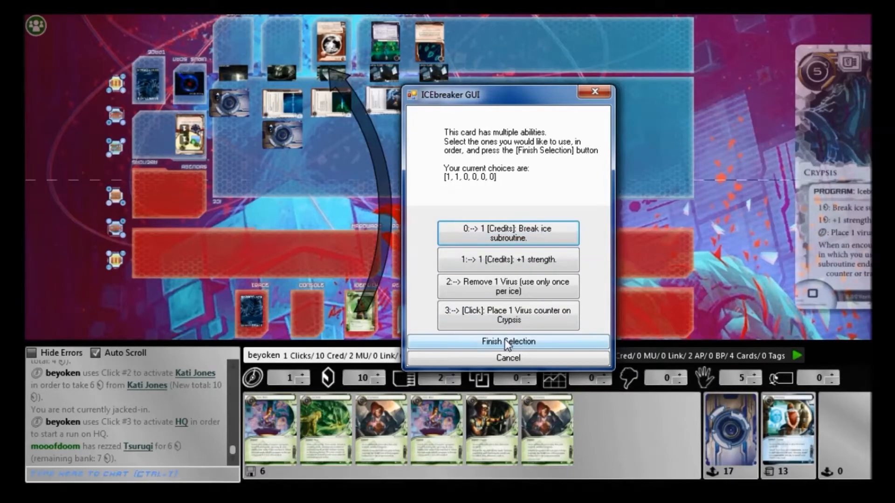
click(507, 342)
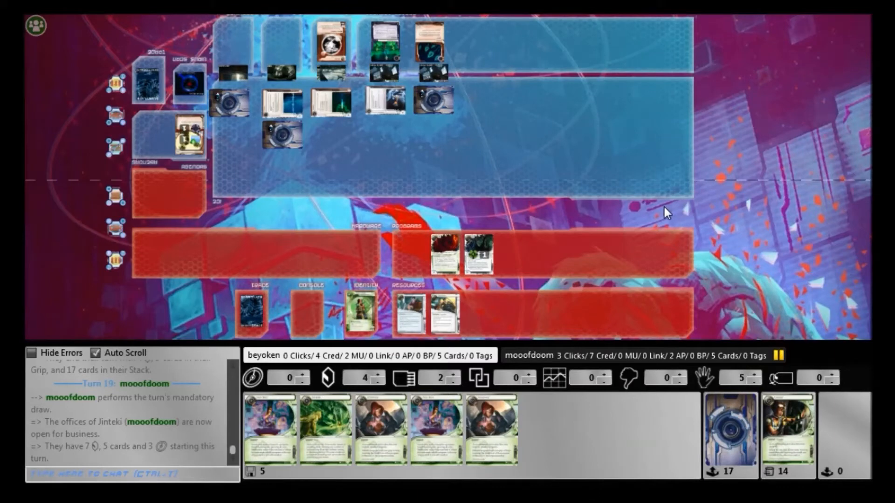
mouse_move(652, 213)
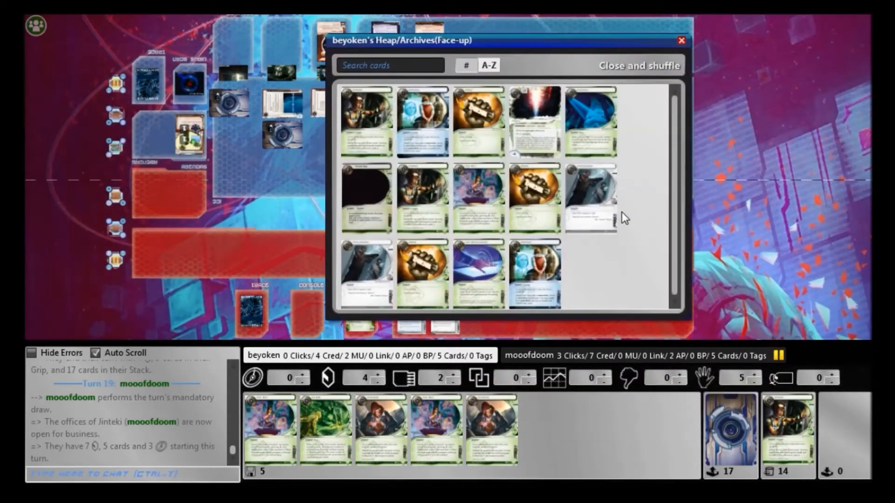
Step: Close the heap viewer, place 3 credits on Kati Jones, and reinstall Torch from heap free
click(680, 41)
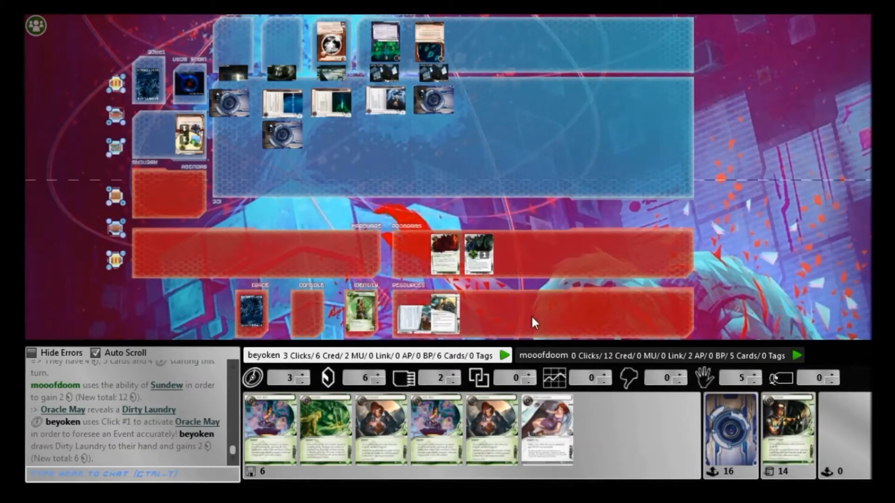
click(414, 315)
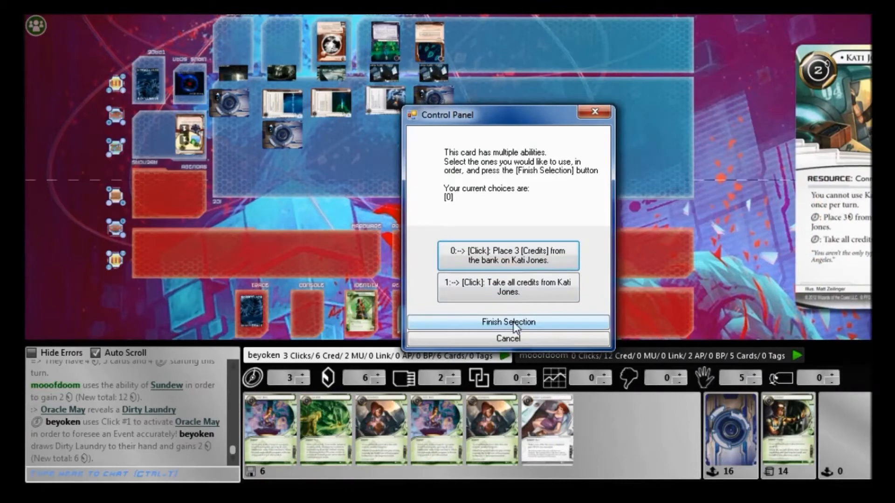
click(508, 322)
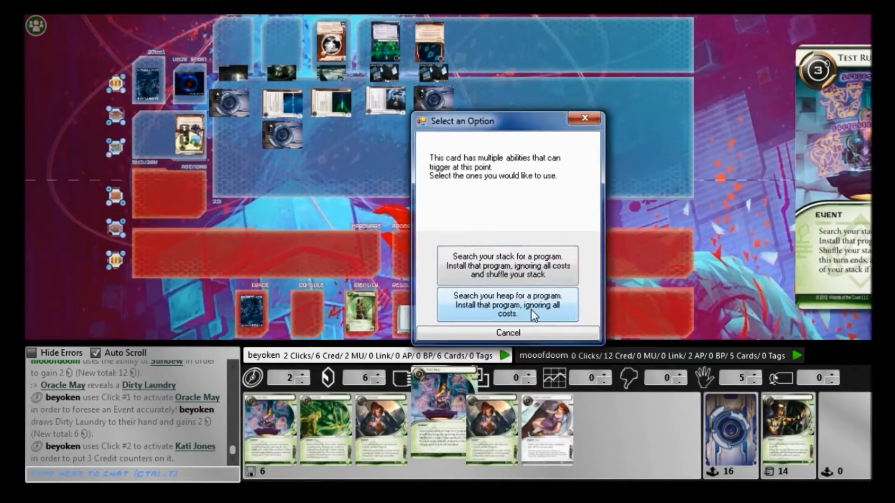
click(508, 304)
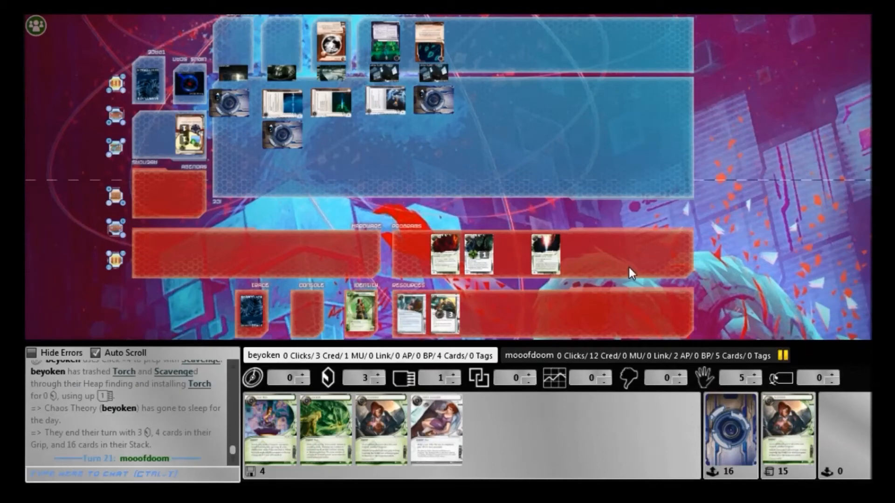
mouse_move(607, 300)
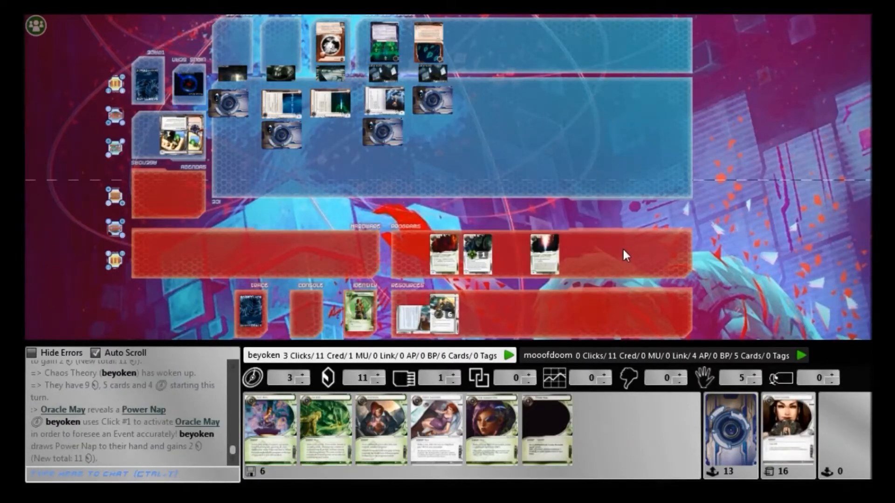
mouse_move(489, 432)
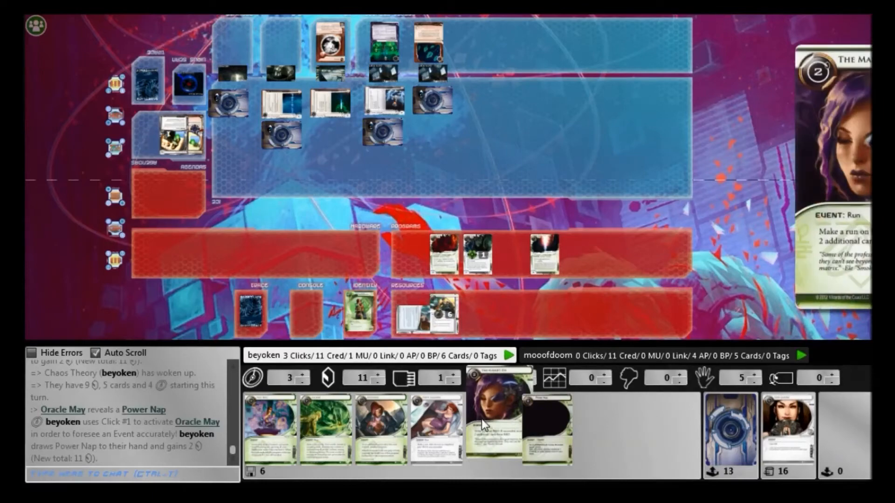
Step: Play The Maker's Eye on R&D, access three cards, and leave Tollbooth in place
click(494, 421)
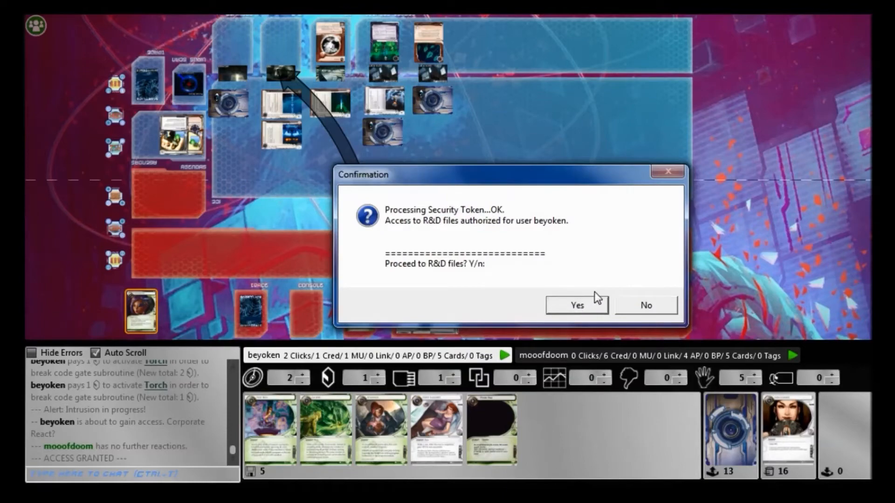
click(576, 305)
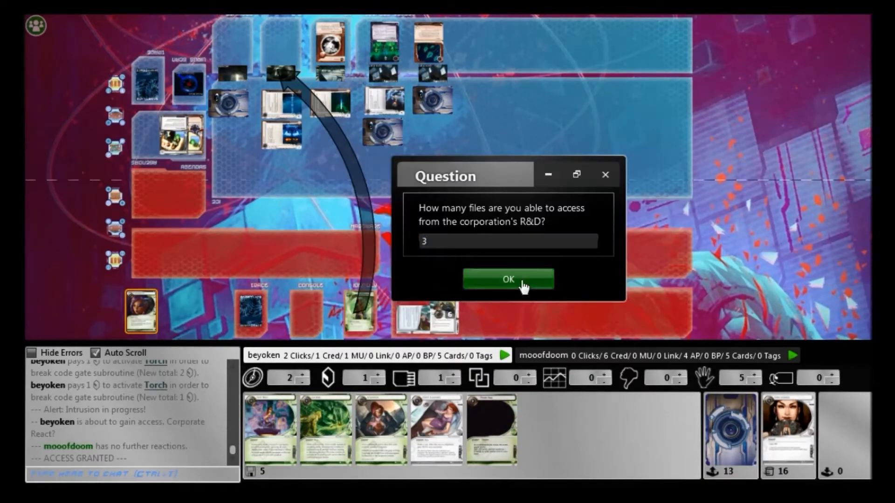
click(507, 279)
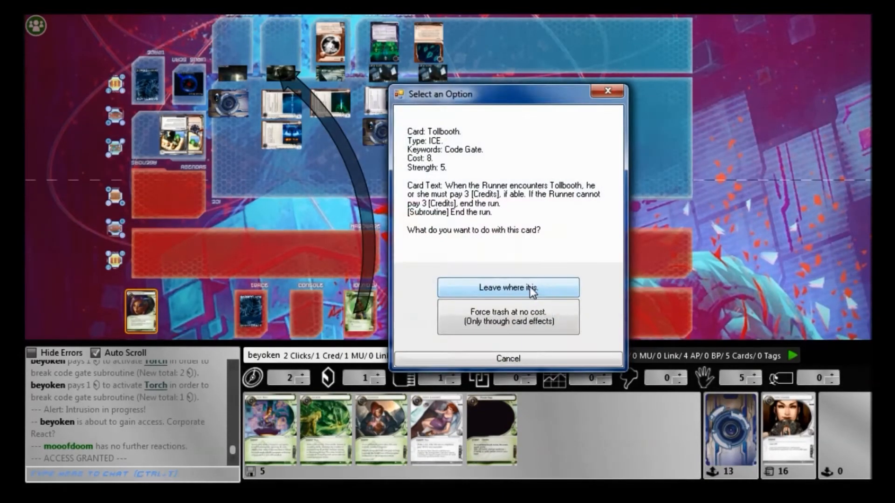
click(508, 288)
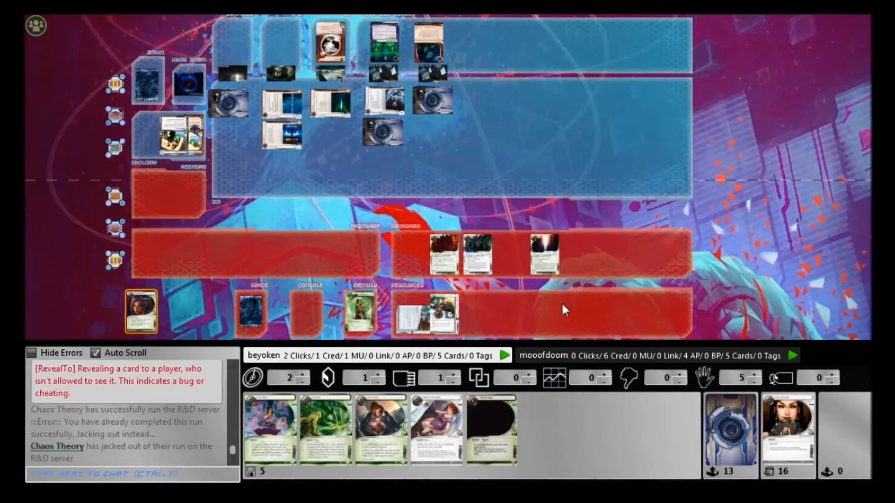
click(492, 434)
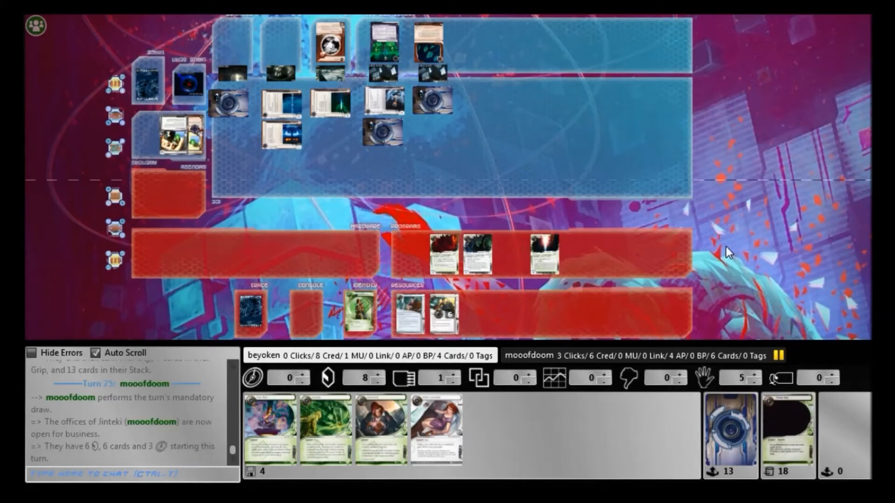
mouse_move(717, 247)
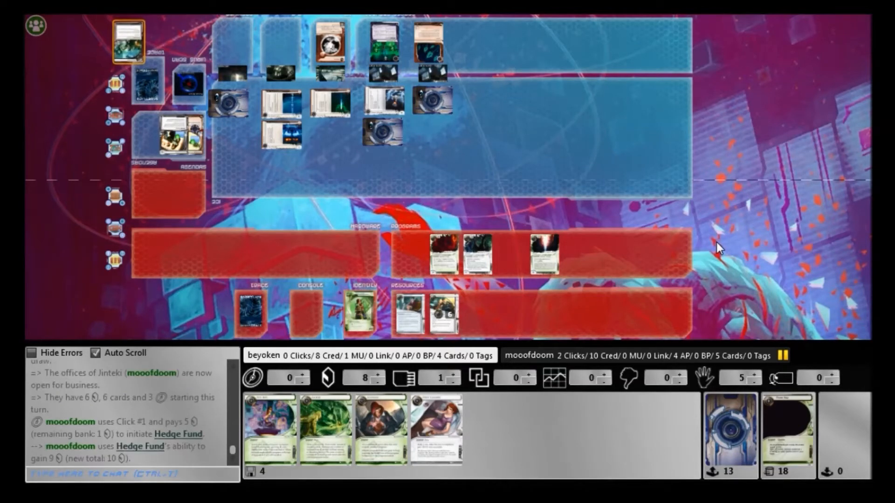
Step: Play Sure Gamble for 14 credits and place a virus counter on Crypsis
click(277, 40)
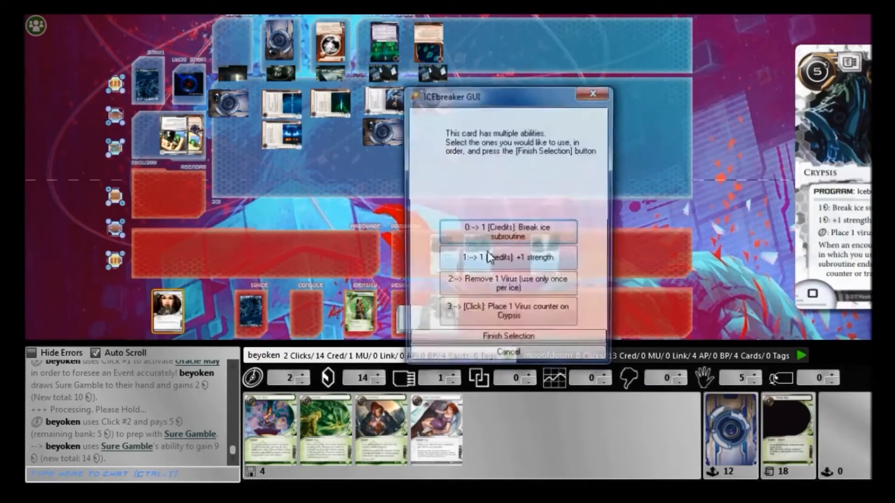
click(508, 311)
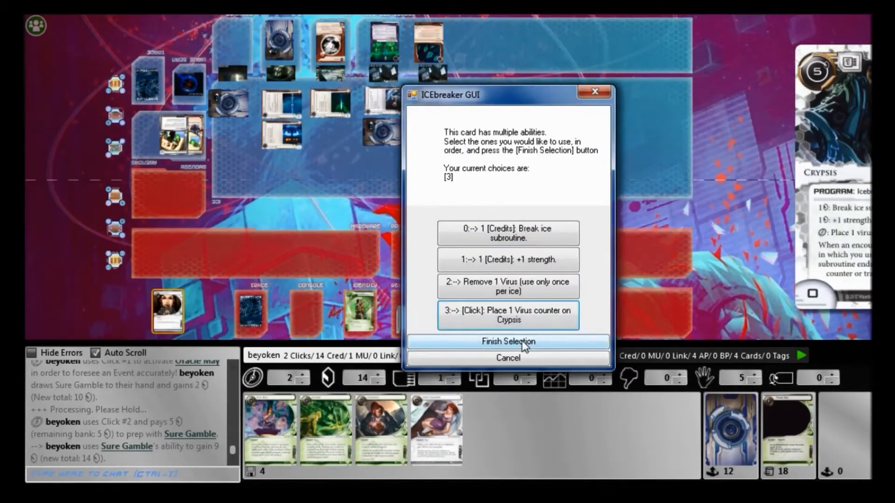
click(508, 341)
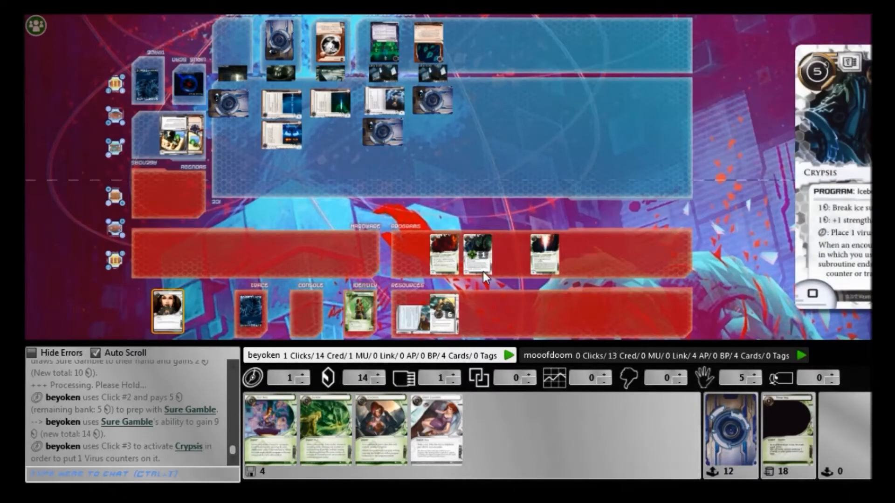
click(477, 254)
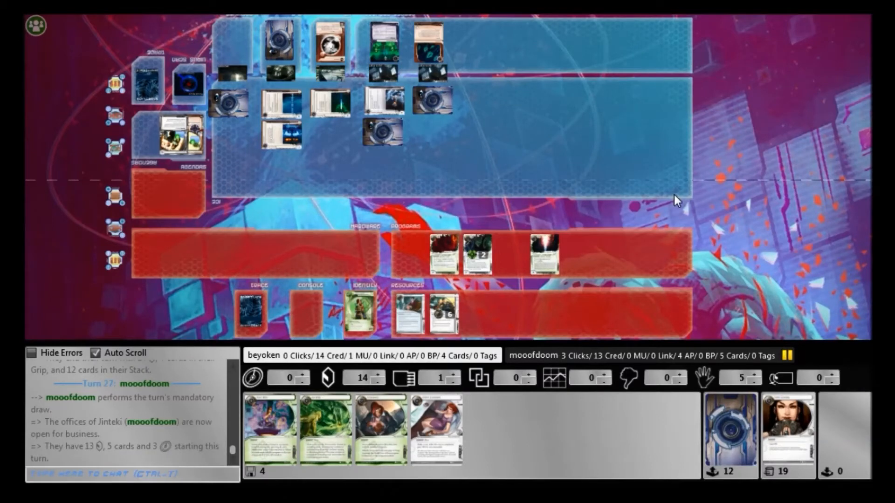
mouse_move(698, 192)
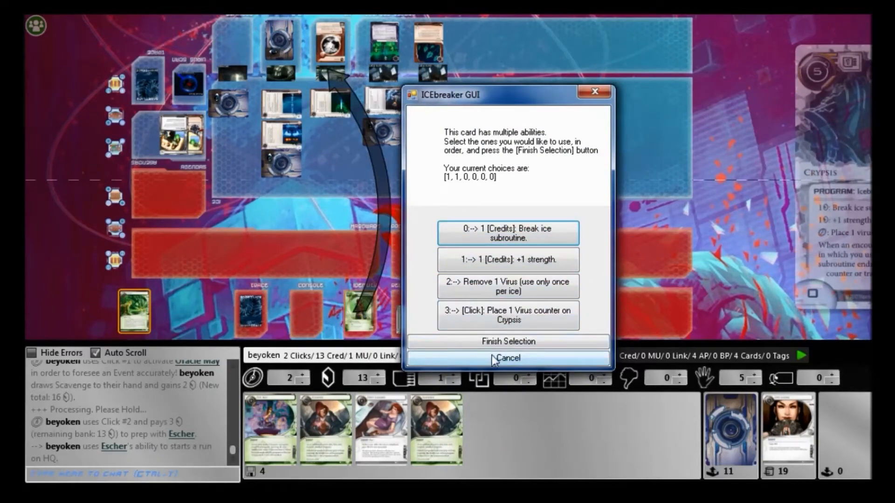
Step: Use Crypsis's +1 strength and break abilities against the ice on the HQ run
click(508, 358)
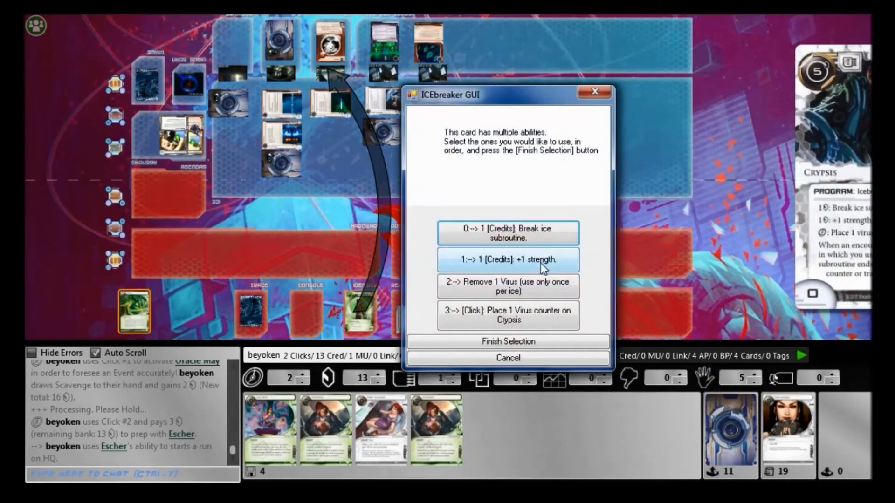
click(508, 341)
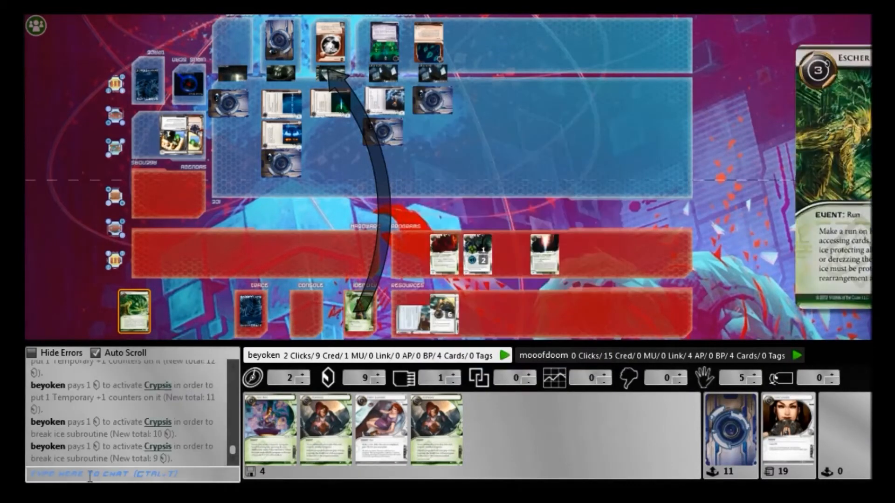
text(you can de)
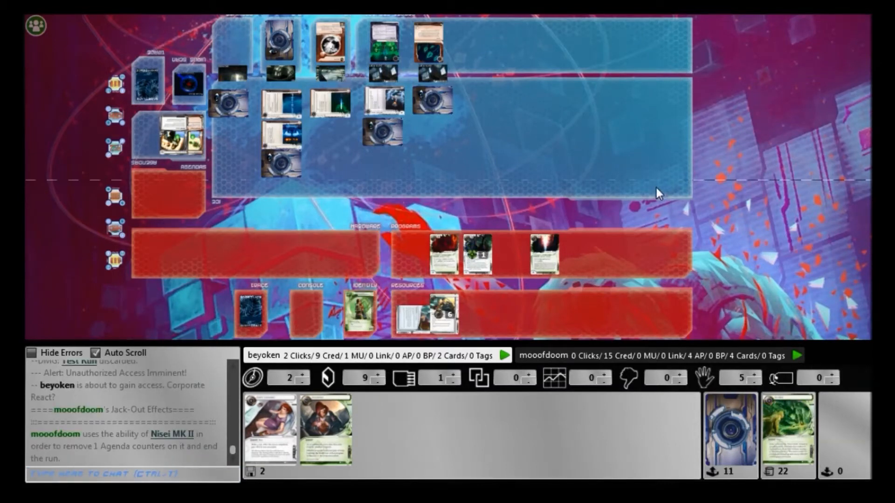
mouse_move(527, 322)
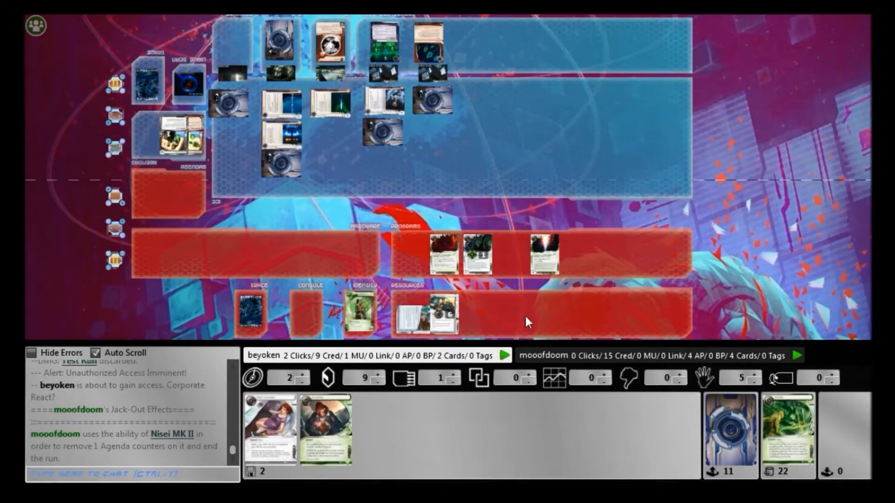
Step: Bank 3 credits on Kati Jones, run R&D, and foresee Event with Oracle May
click(430, 316)
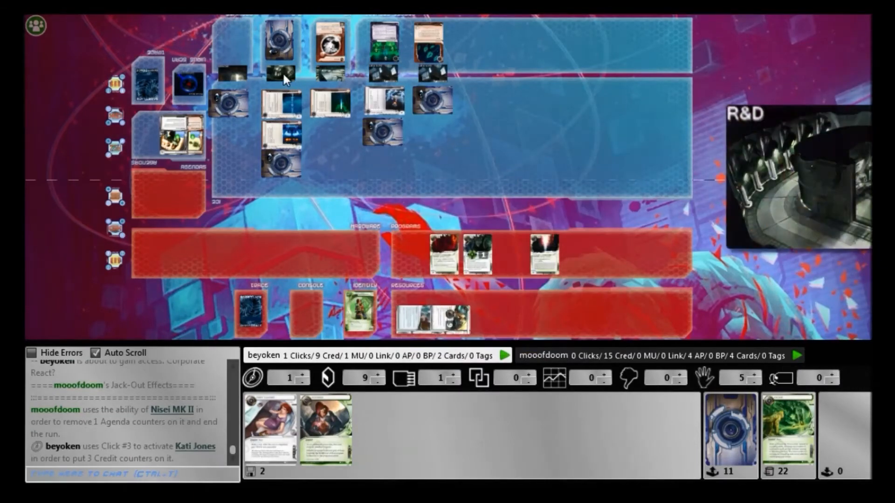
click(359, 313)
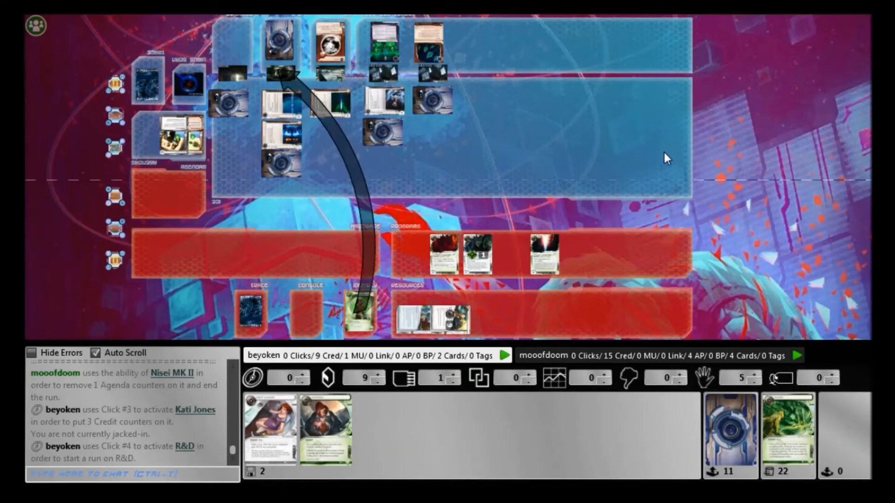
mouse_move(591, 156)
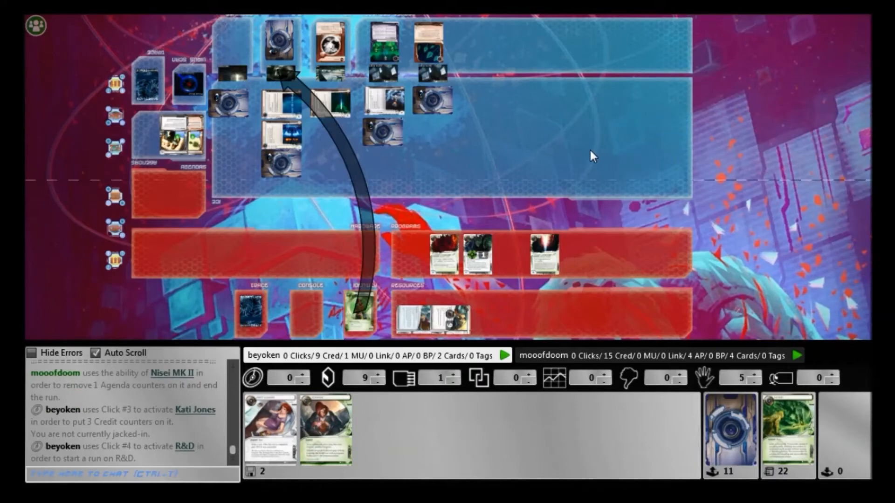
mouse_move(574, 154)
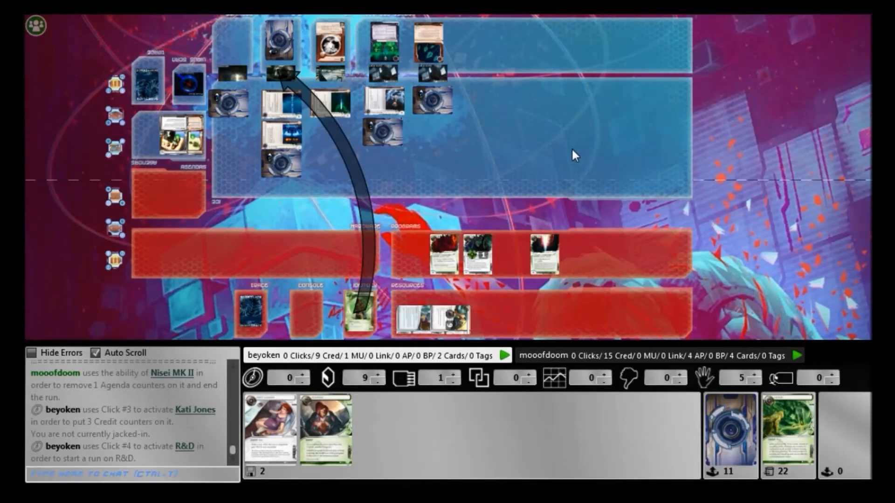
mouse_move(563, 153)
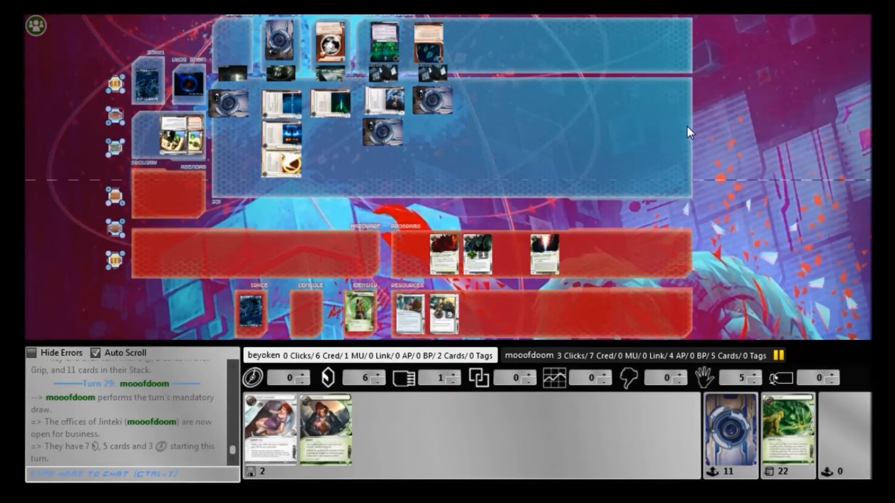
click(381, 108)
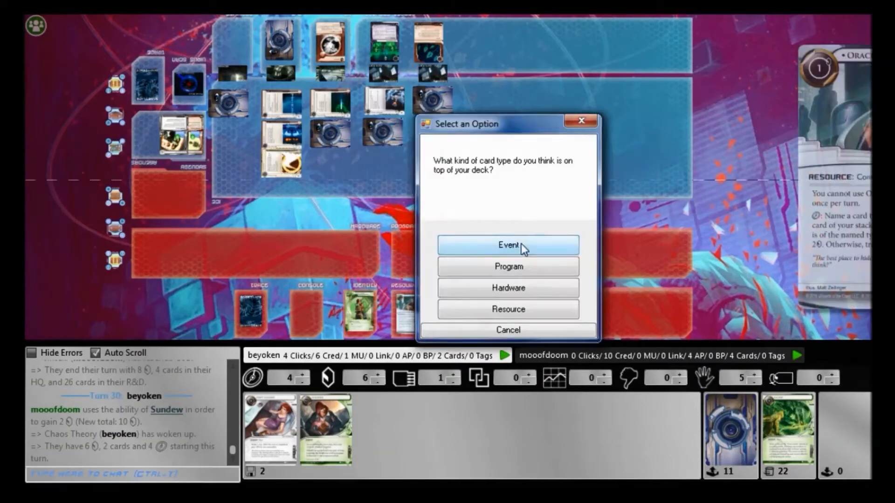
click(508, 245)
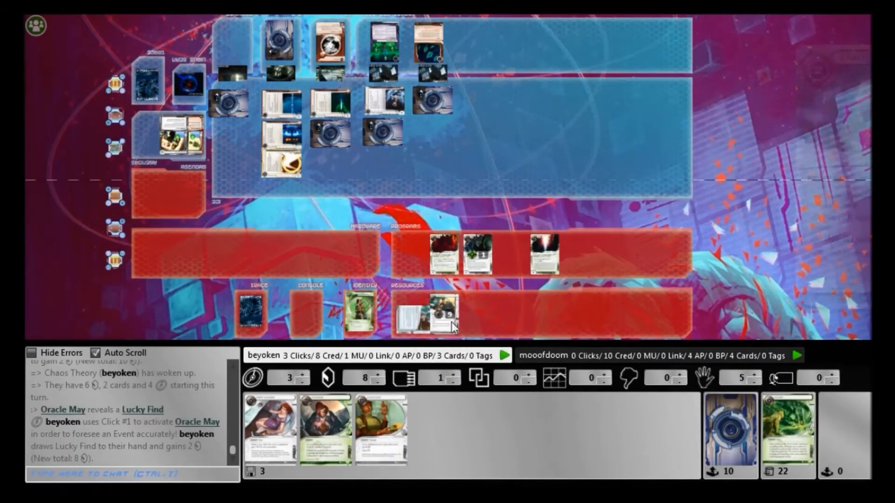
Step: Put 3 more credits on Kati Jones and foresee Event again, drawing Vamp
click(439, 314)
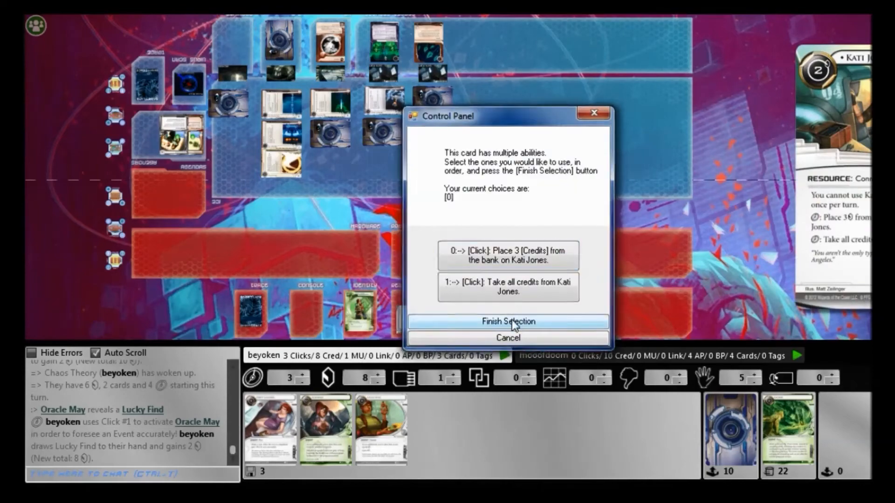
click(508, 322)
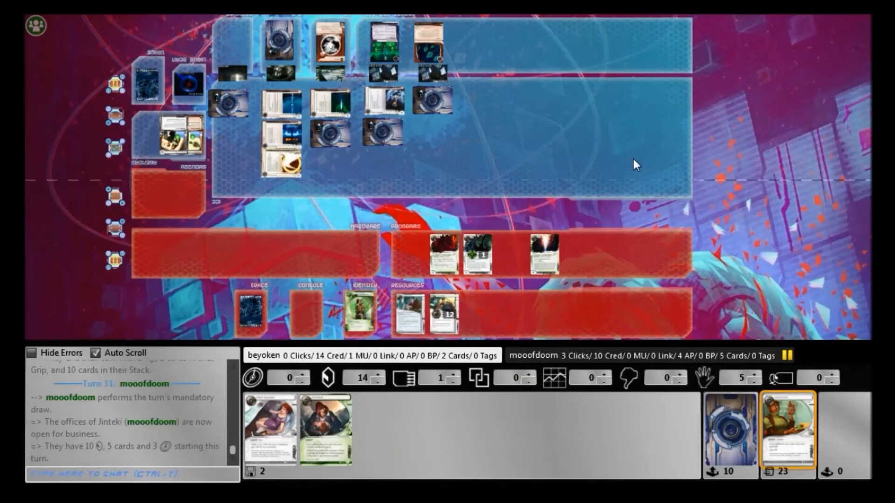
mouse_move(630, 162)
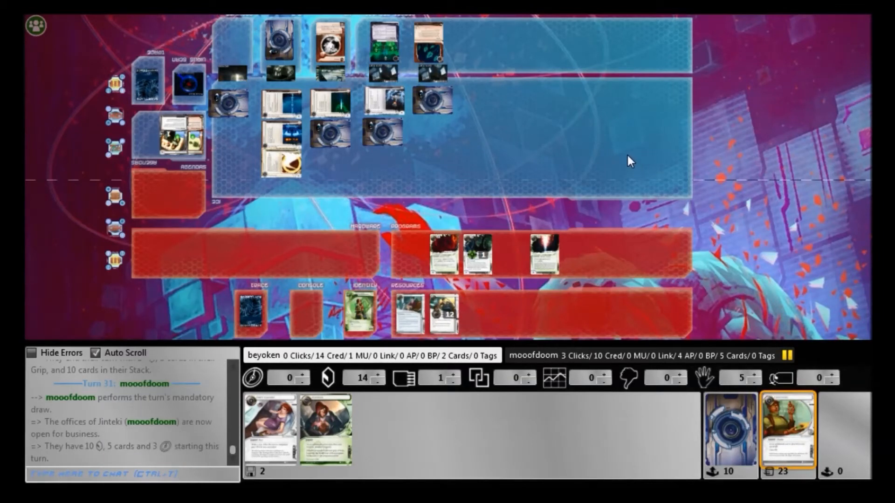
mouse_move(600, 150)
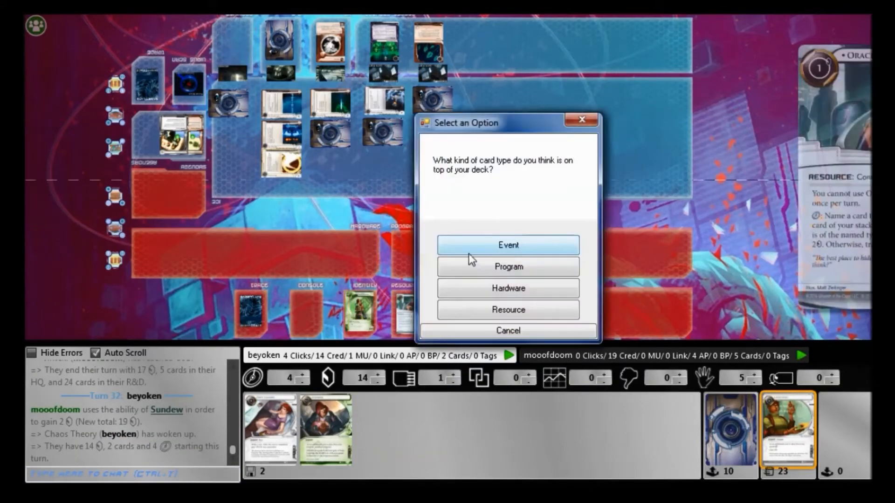
click(508, 246)
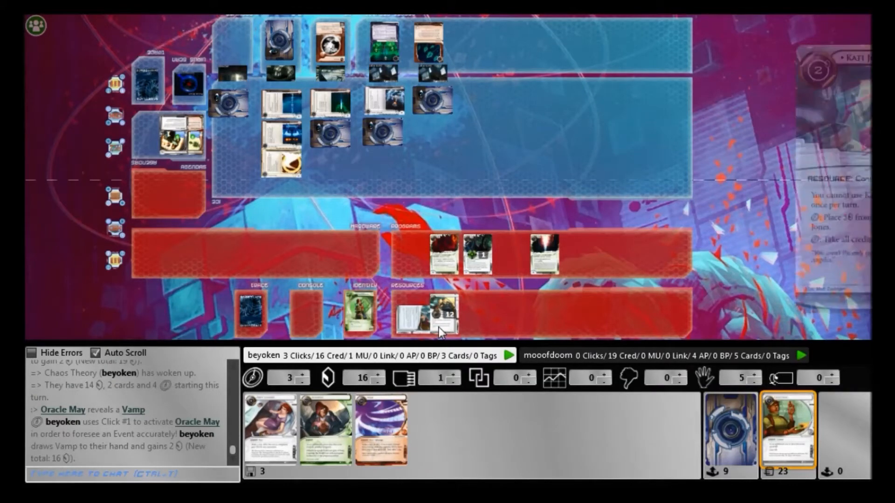
Step: Take 12 credits from Kati Jones and Vamp HQ, burning 11 Corp credits
click(428, 317)
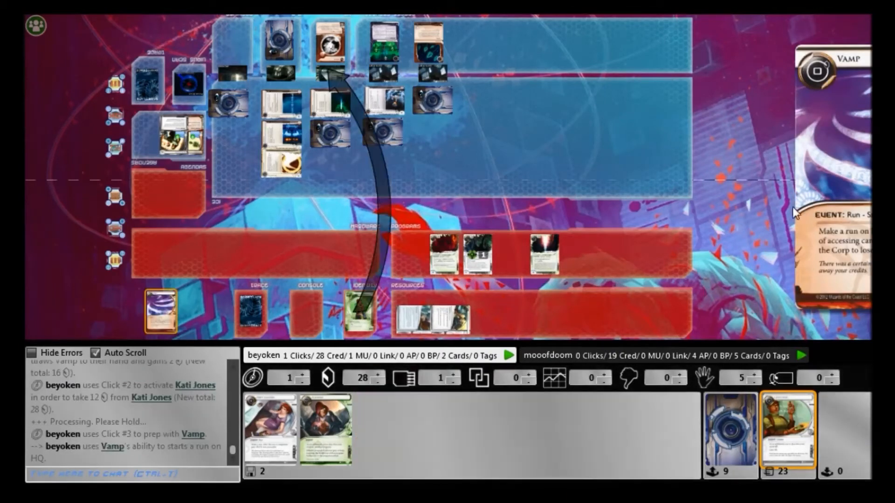
mouse_move(516, 461)
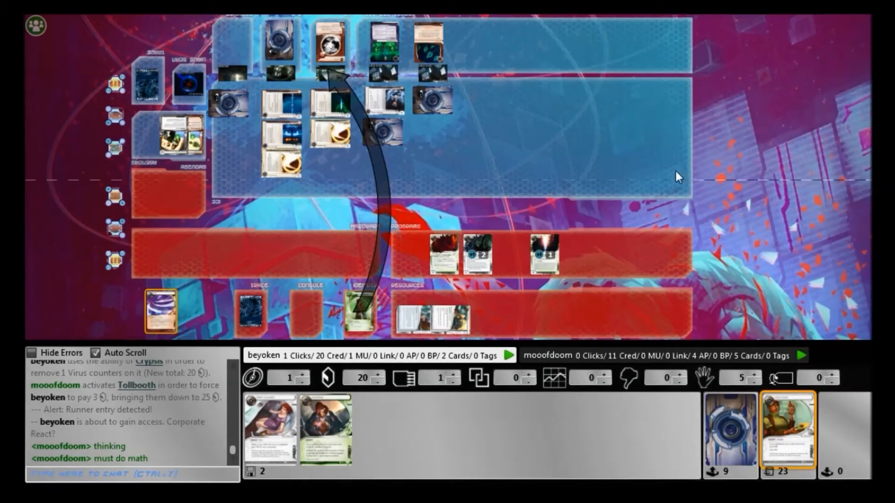
mouse_move(650, 184)
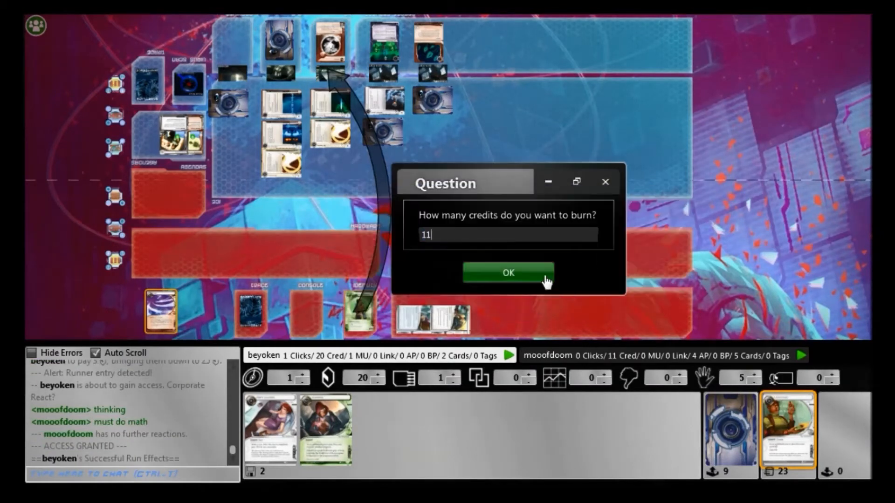
click(508, 273)
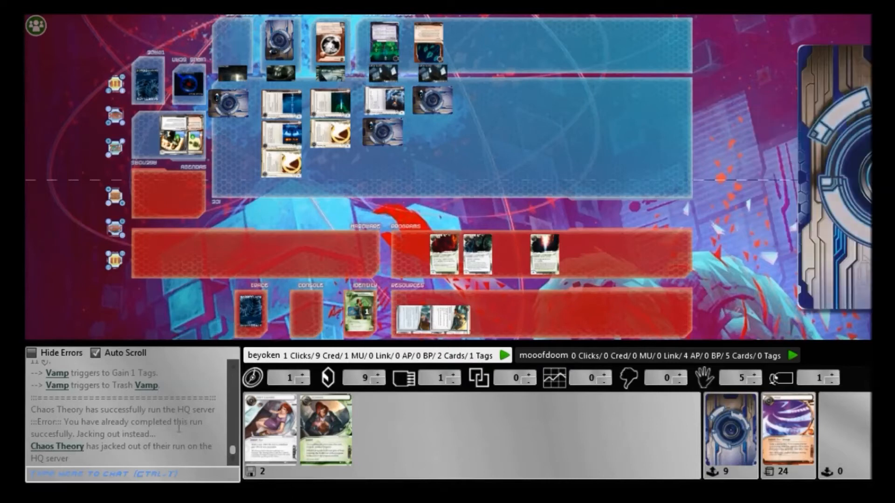
Step: Chat, then run R&D with Dirty Laundry accessing one card, stealing a 2-point agenda
text(must do math t)
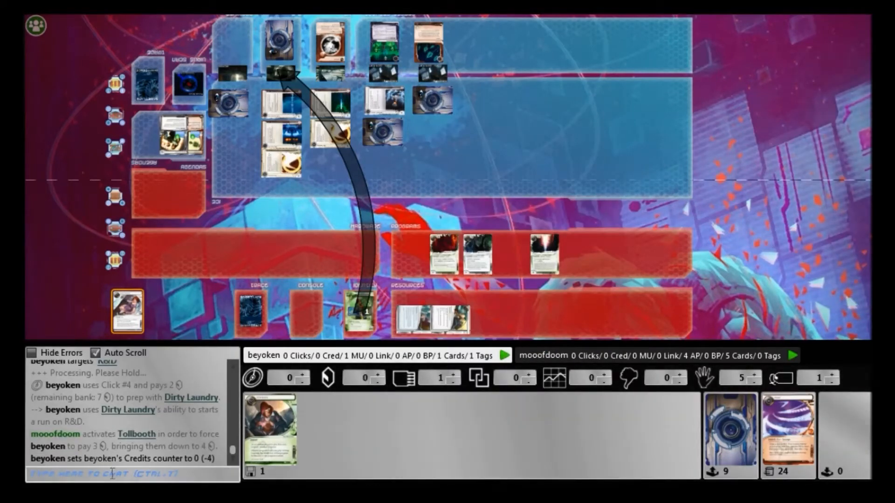
text(yagura)
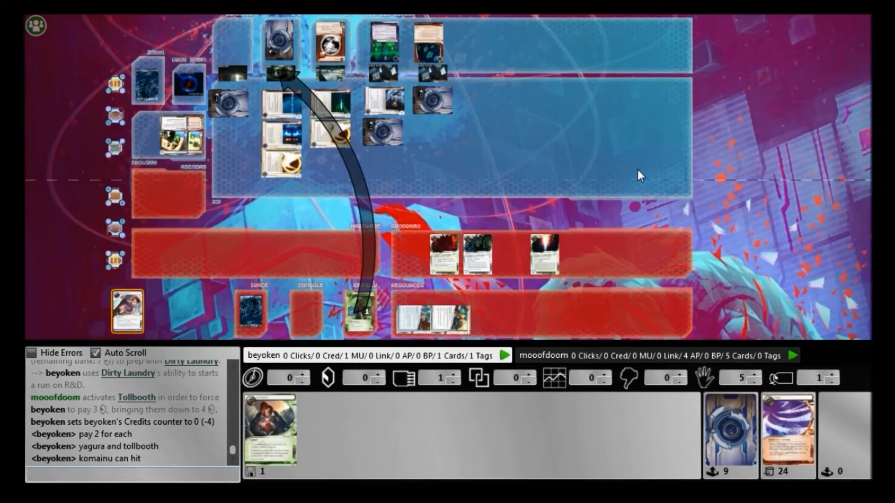
mouse_move(632, 165)
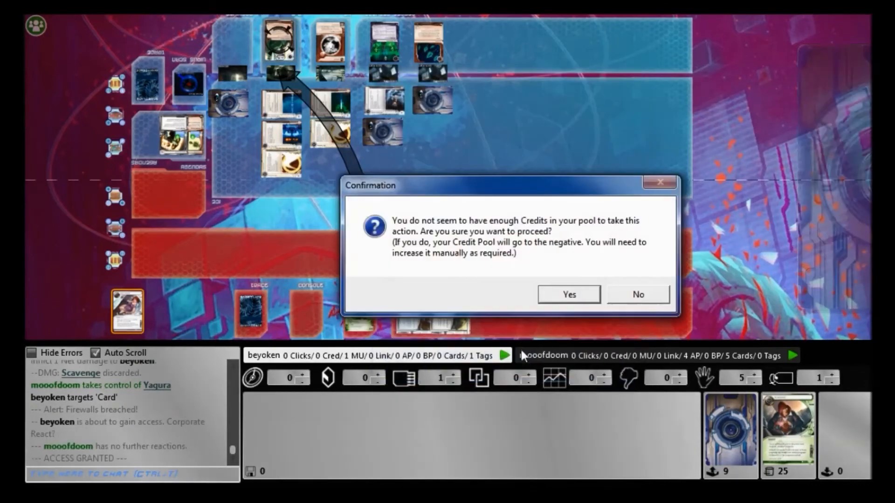
mouse_move(636, 301)
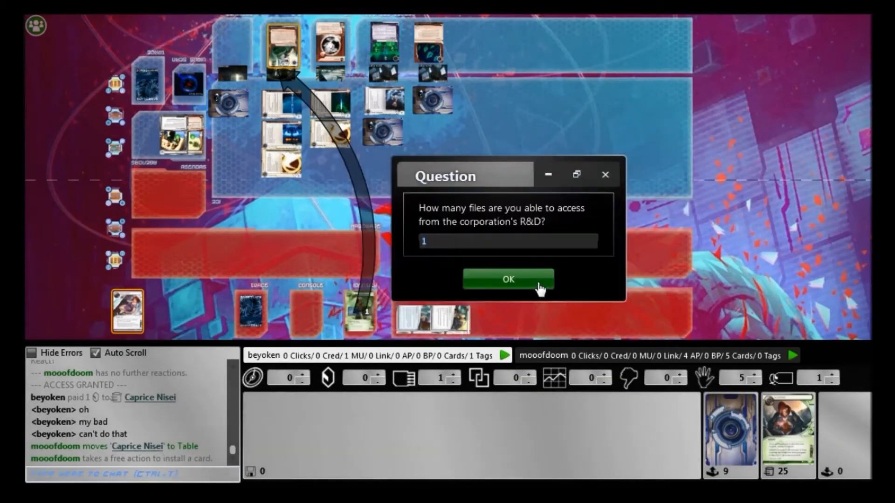
click(508, 279)
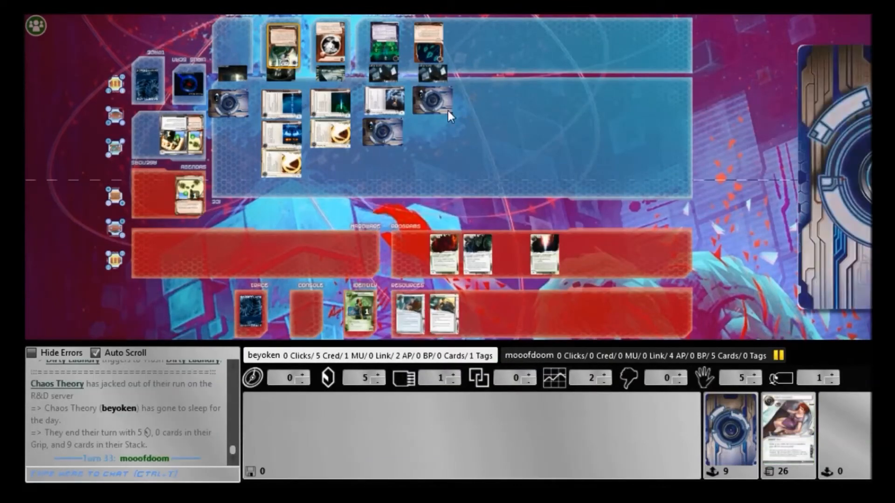
Step: Send the opponent a chat message beginning 'that was very gree'
click(283, 47)
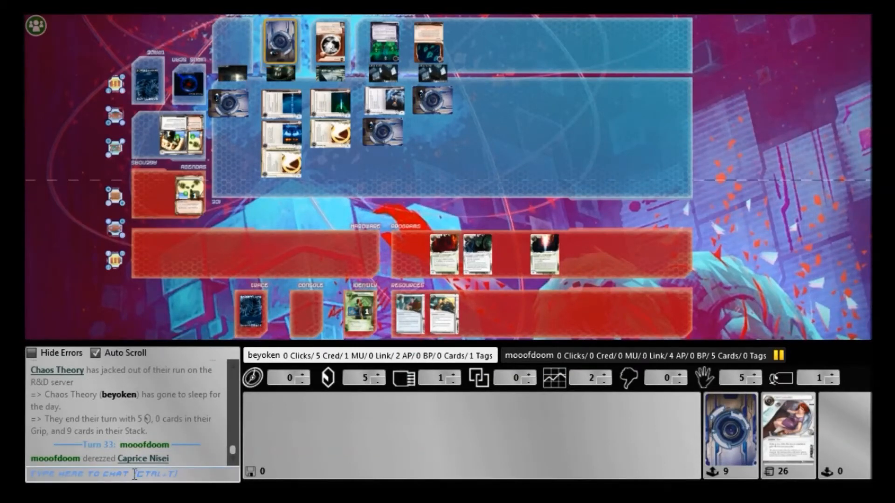
text(that was very gree)
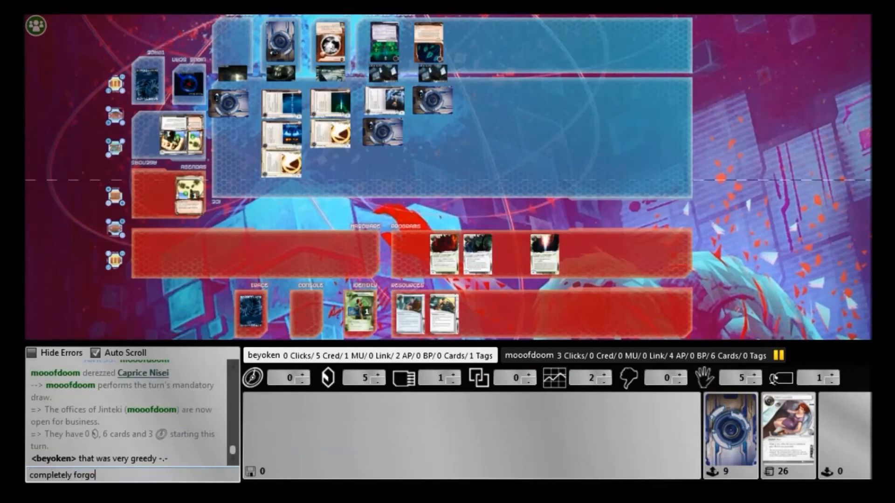
key(Enter)
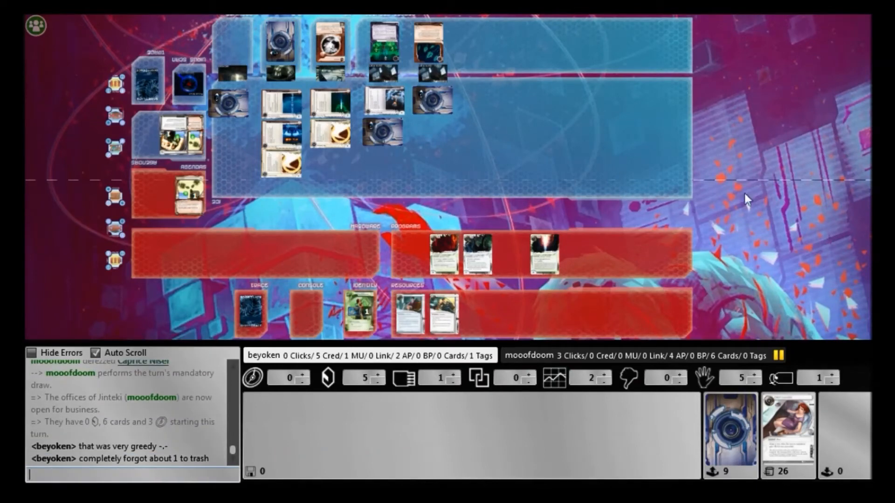
mouse_move(702, 162)
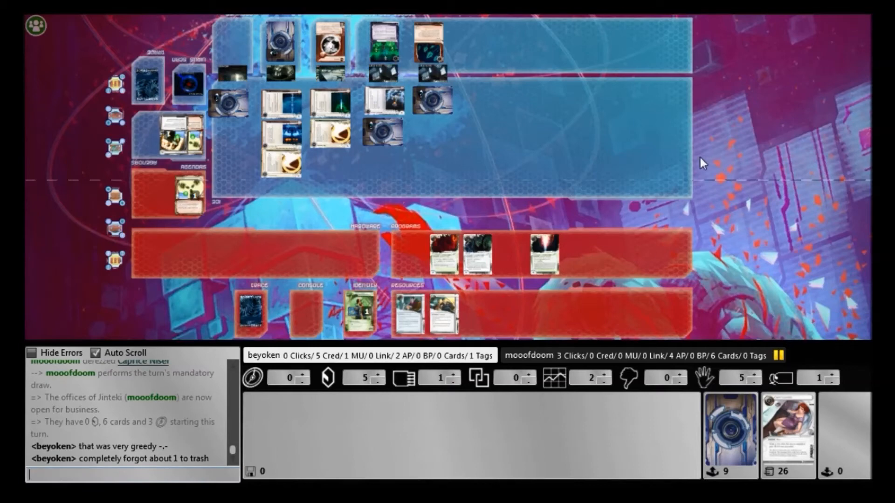
mouse_move(671, 144)
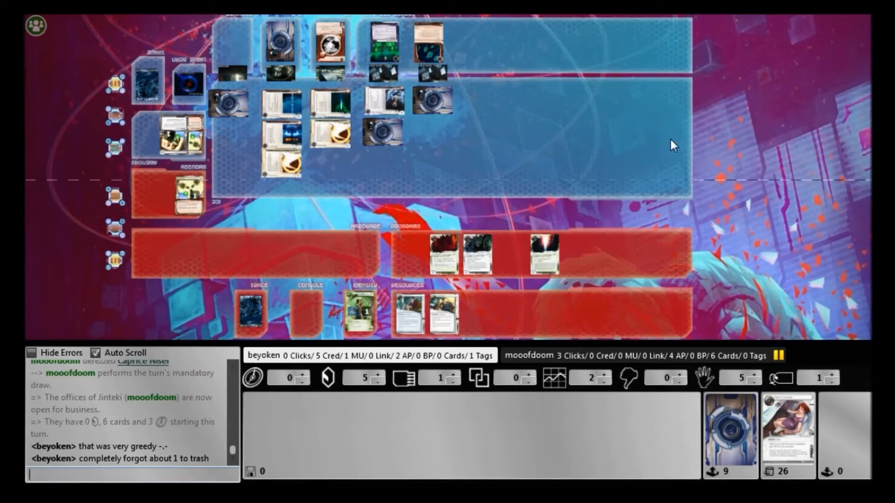
mouse_move(664, 140)
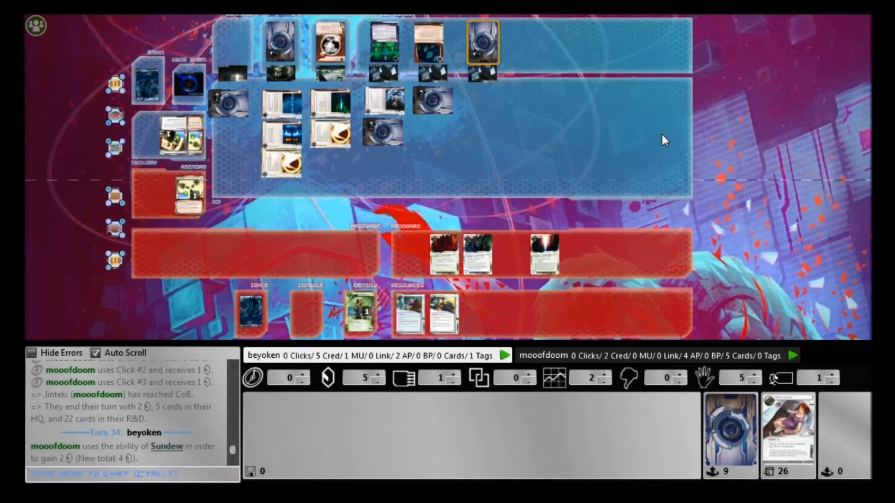
mouse_move(410, 325)
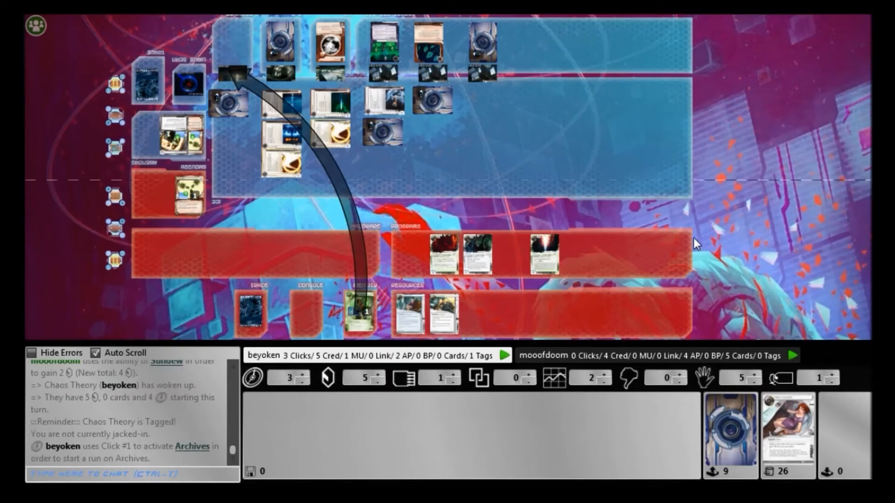
mouse_move(571, 189)
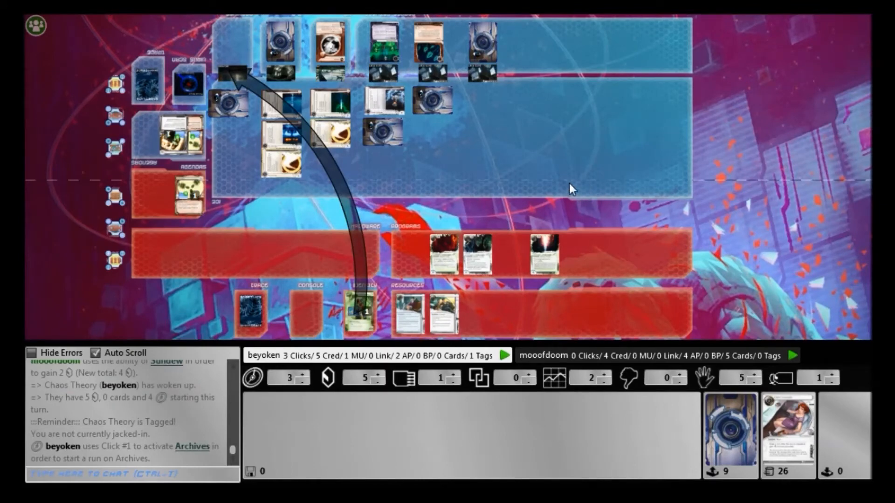
mouse_move(570, 188)
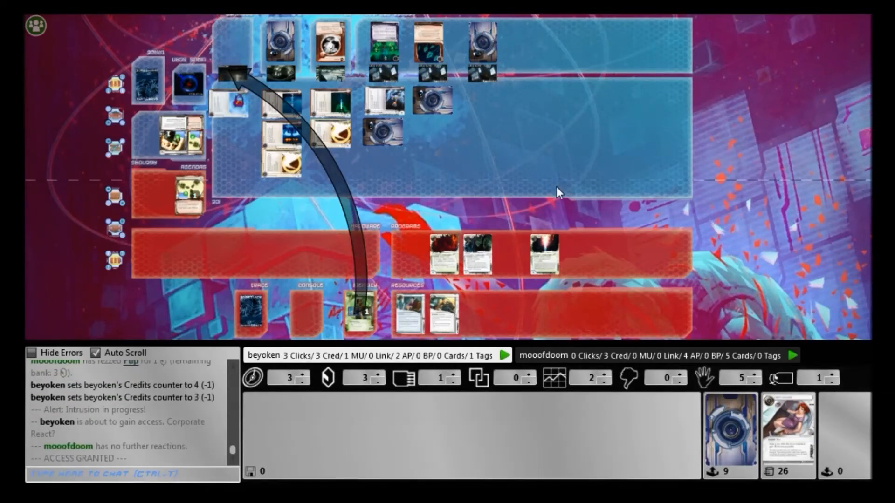
mouse_move(570, 287)
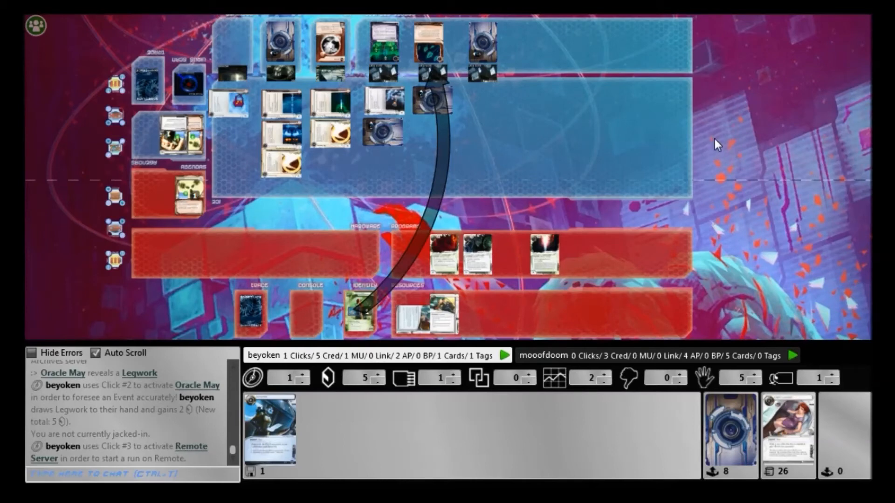
mouse_move(662, 125)
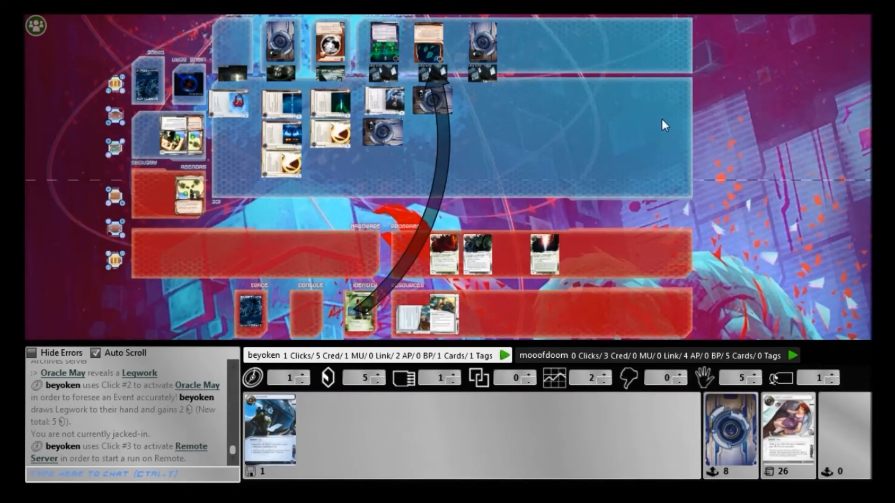
mouse_move(626, 113)
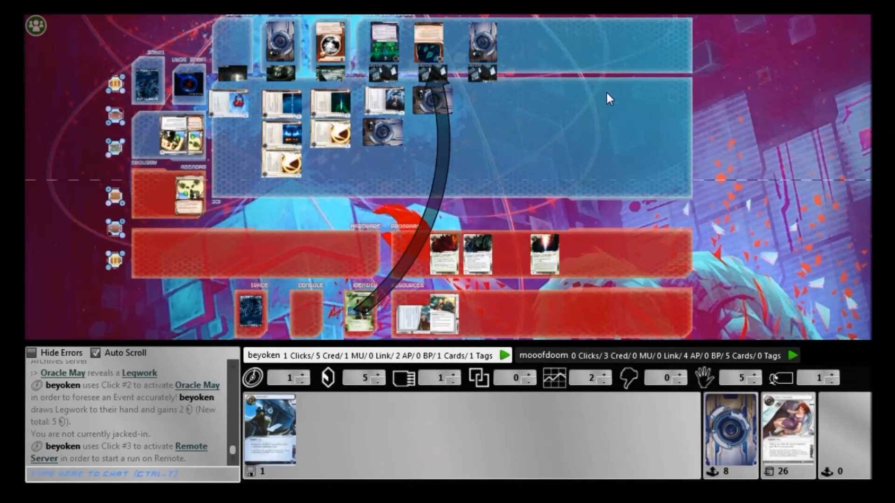
mouse_move(570, 61)
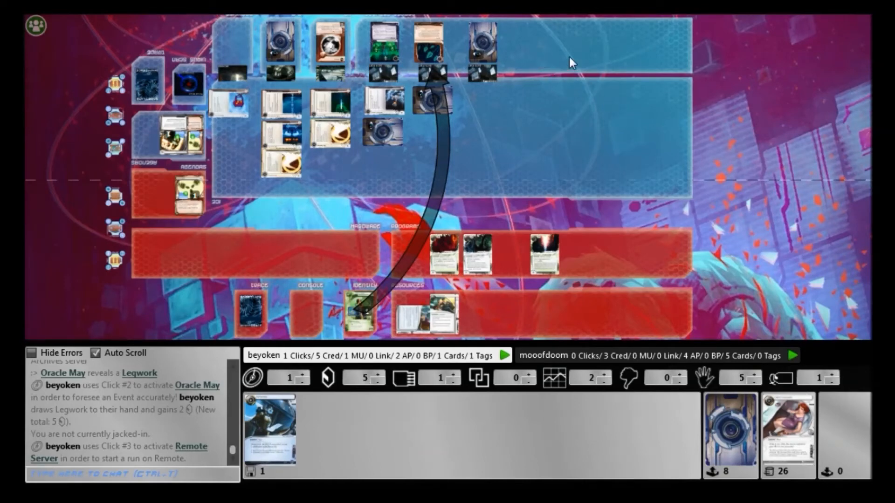
mouse_move(563, 56)
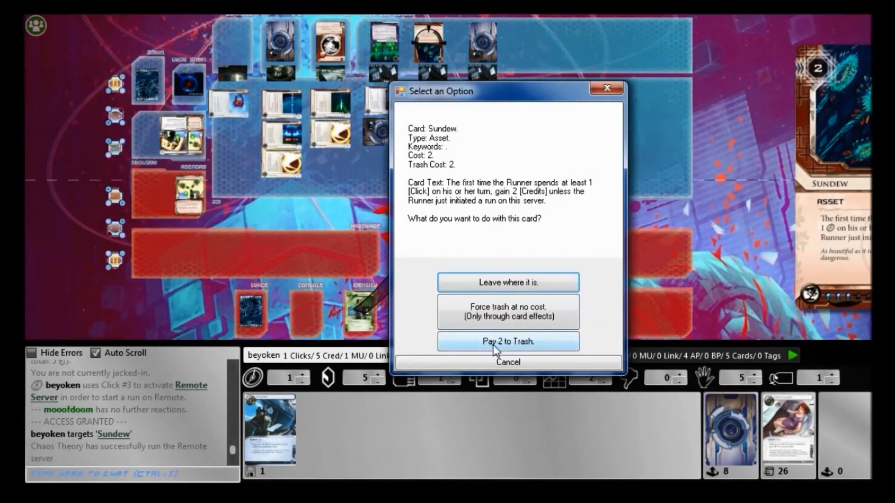
Step: Pay 2 credits to trash Sundew, then bank credits on Kati Jones and draw
click(509, 342)
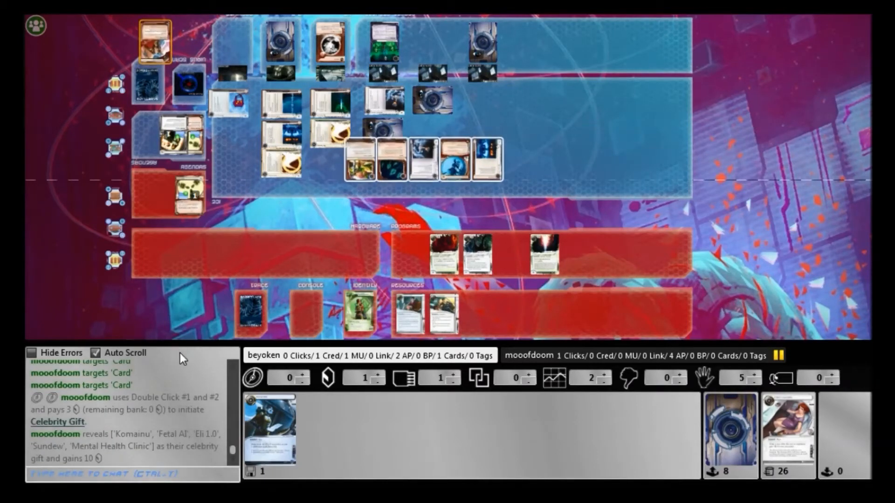
click(107, 474)
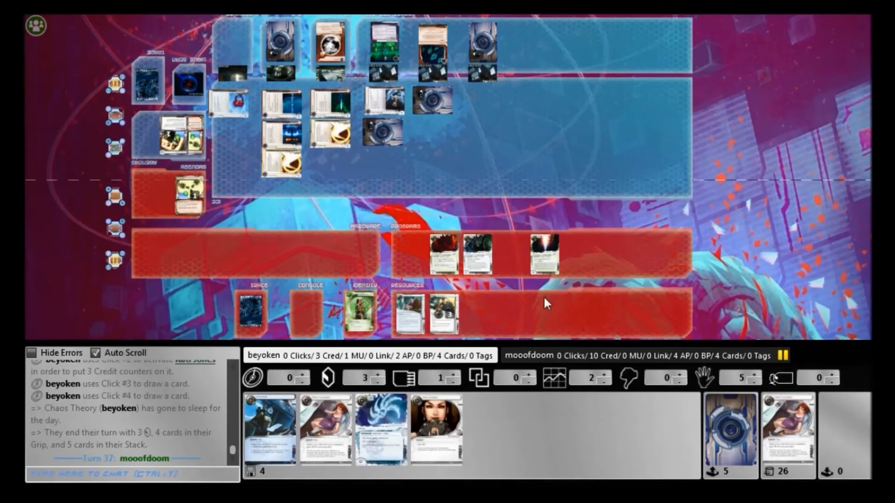
mouse_move(698, 284)
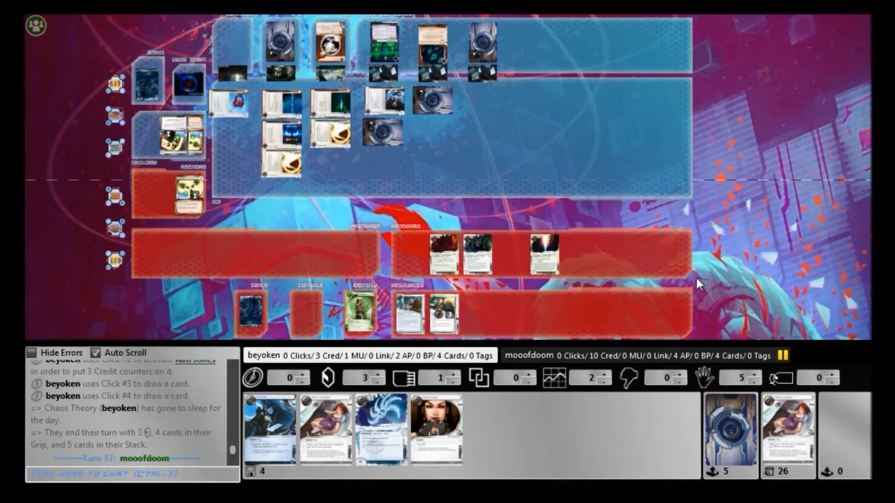
mouse_move(686, 280)
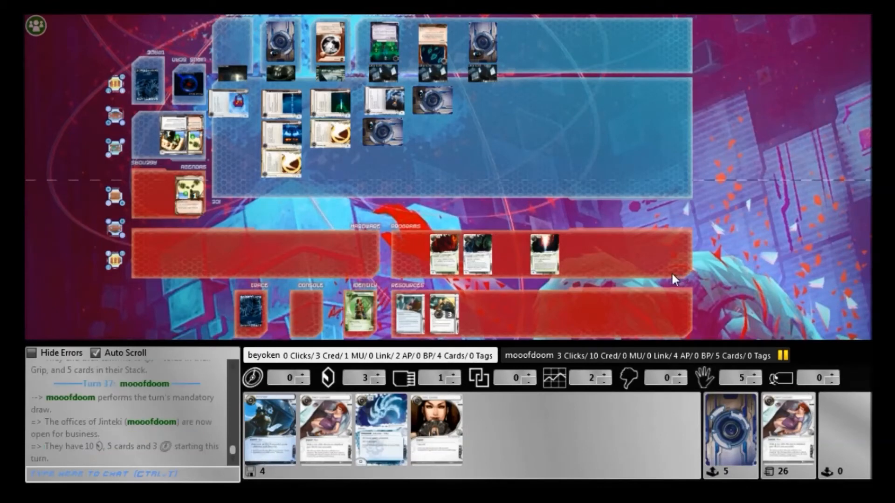
mouse_move(665, 277)
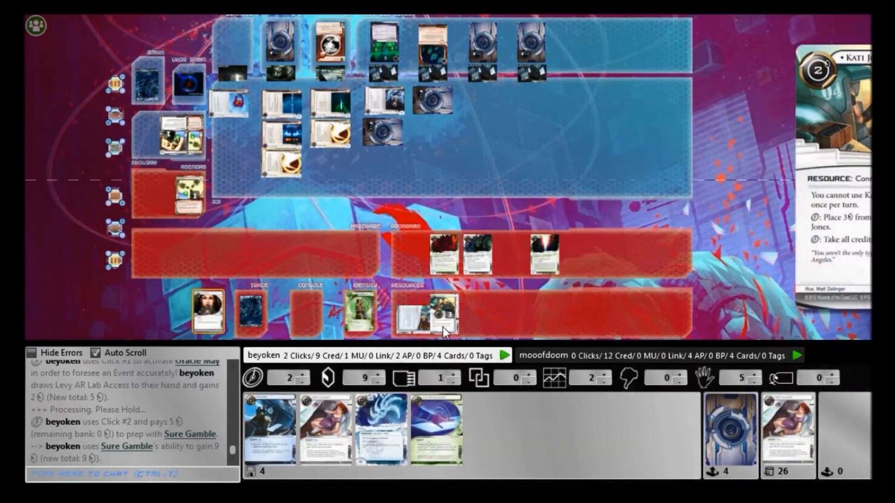
Step: Place a virus counter on Crypsis, then use Oracle May next turn
click(426, 314)
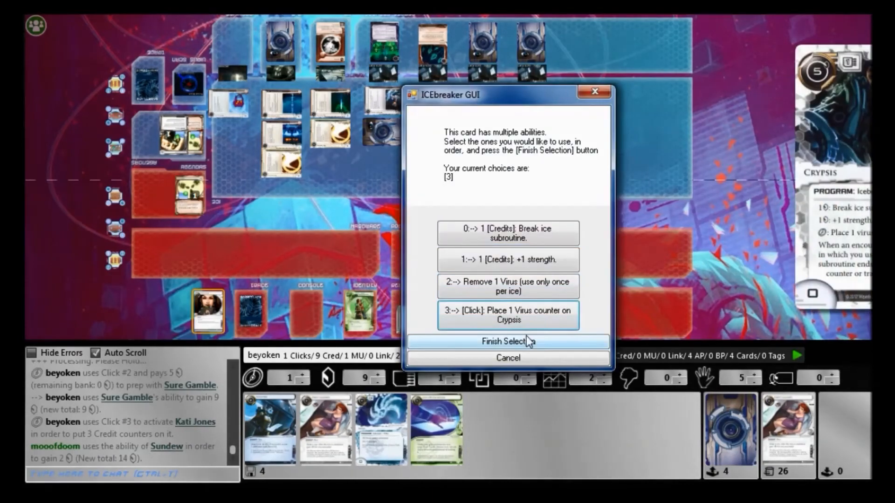
click(508, 342)
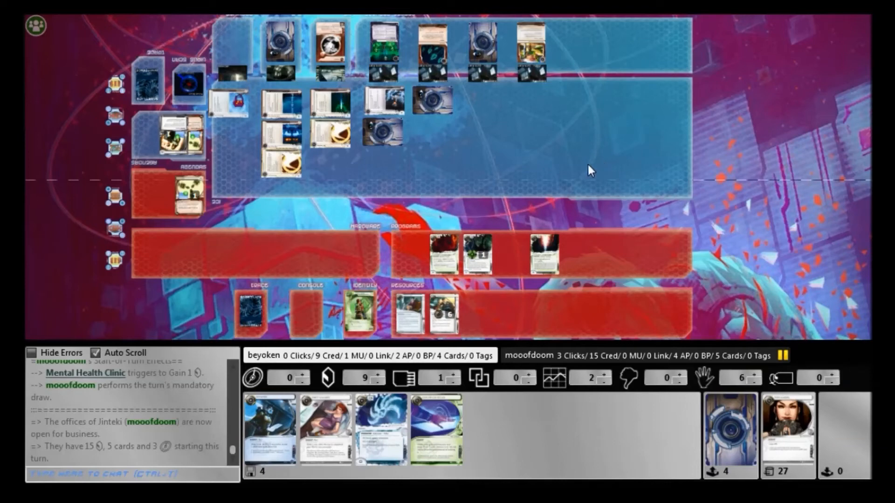
mouse_move(579, 175)
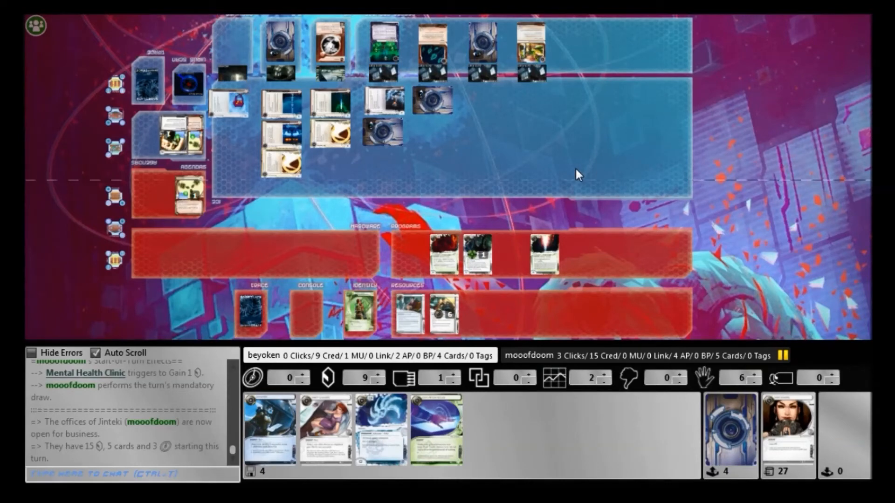
mouse_move(542, 172)
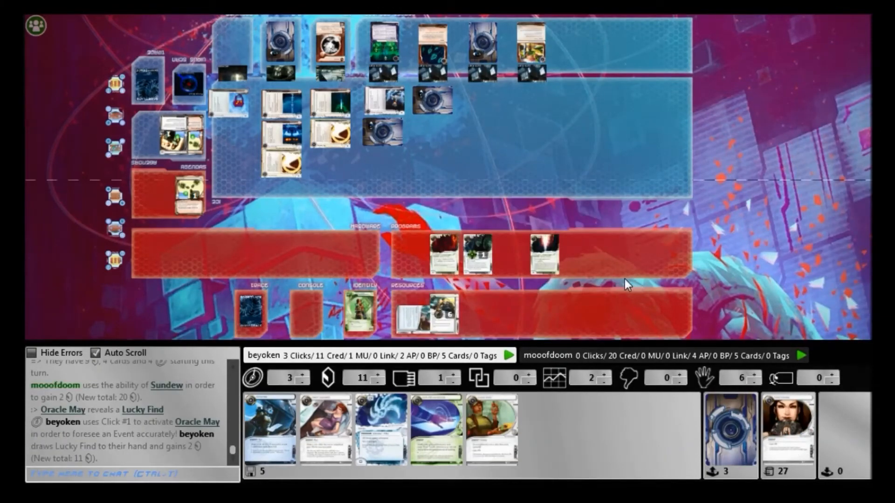
mouse_move(608, 286)
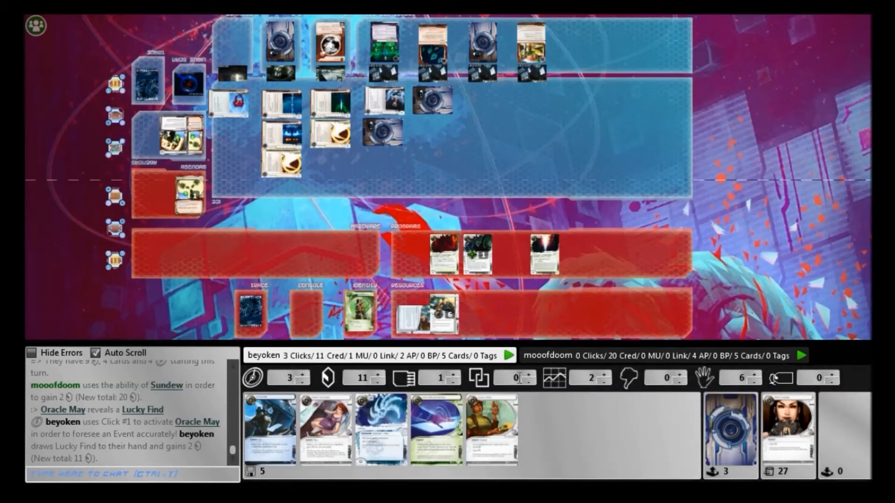
right_click(729, 434)
text(thinking)
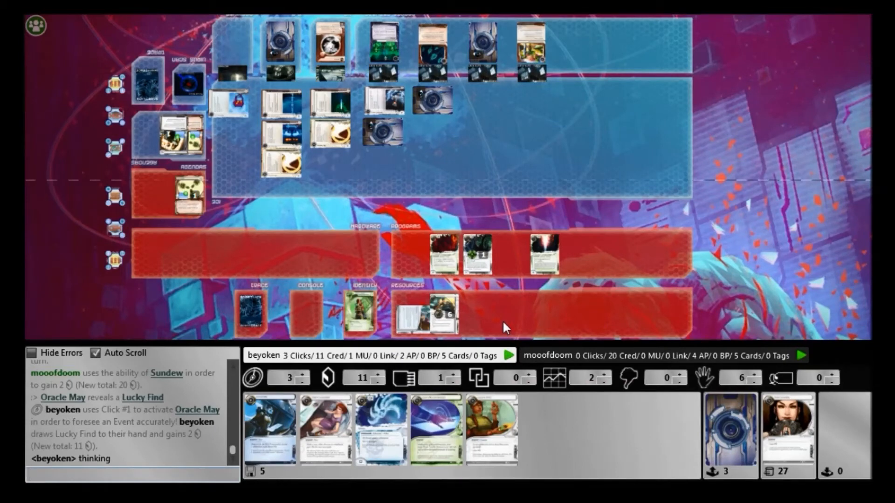
Step: End the runner's turn at 17 credits, confirming with Yes
click(424, 313)
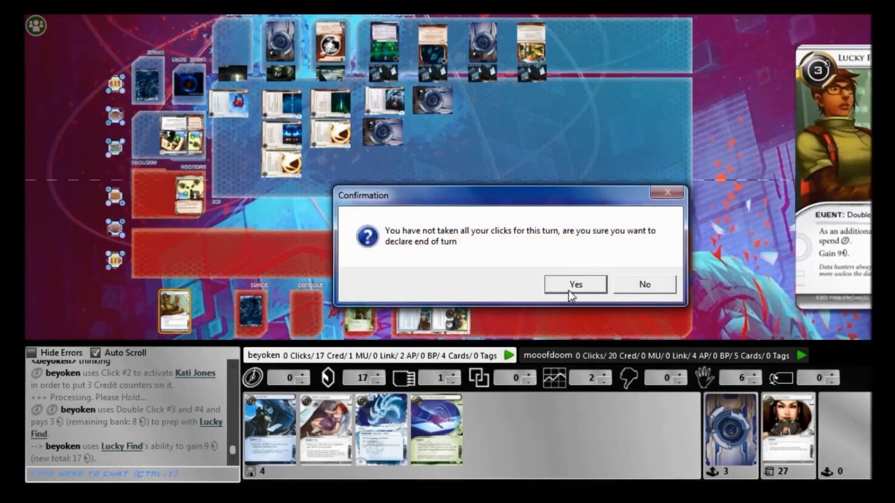
click(575, 285)
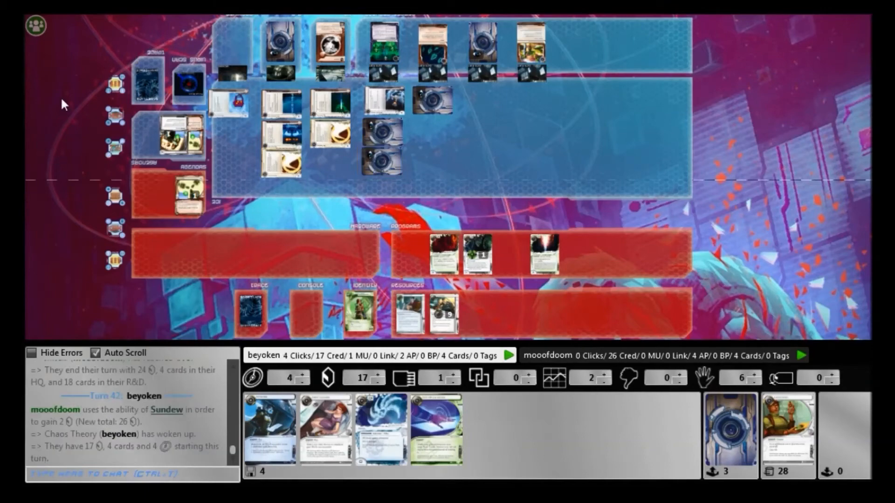
mouse_move(444, 437)
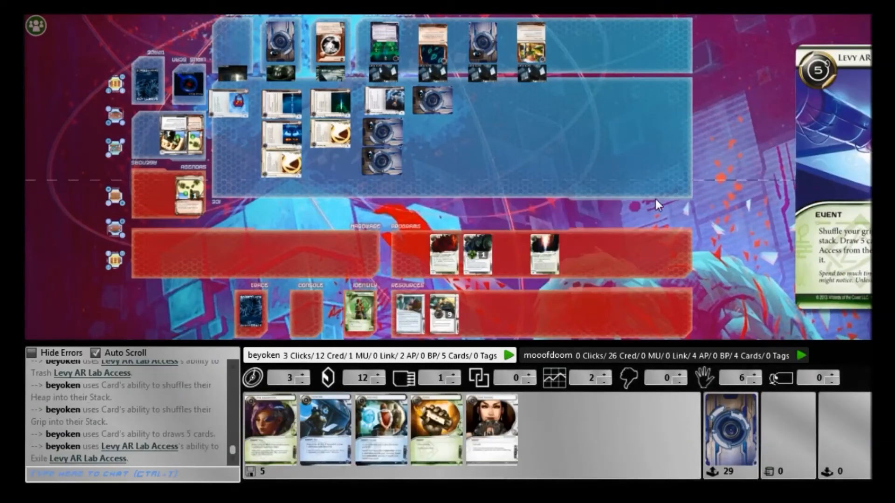
mouse_move(573, 446)
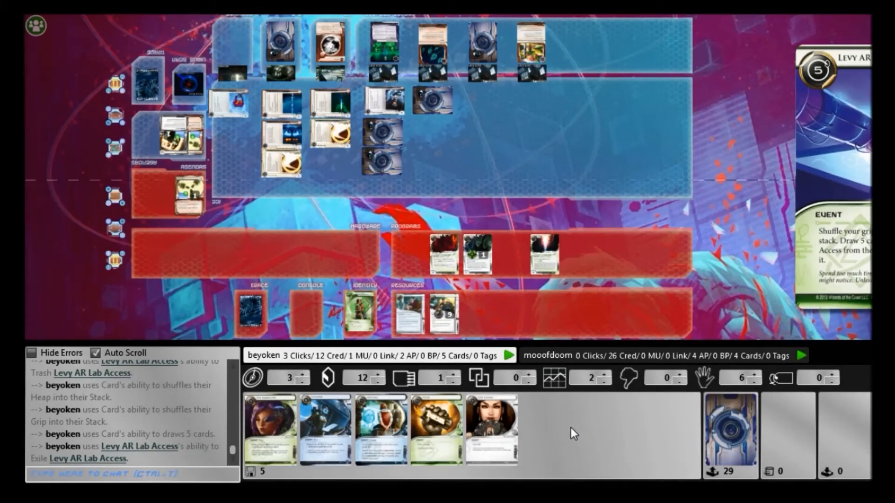
mouse_move(497, 427)
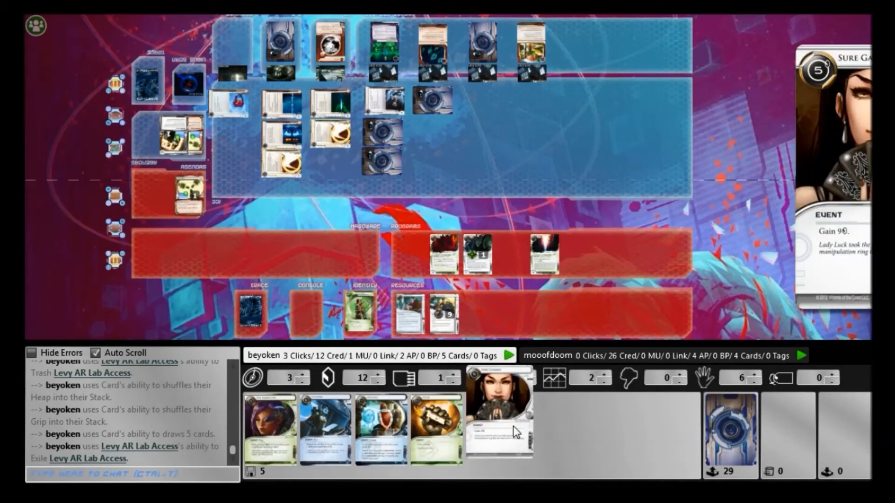
Step: Play Sure Gamble from the grip, lifting the runner to 16 credits
click(498, 420)
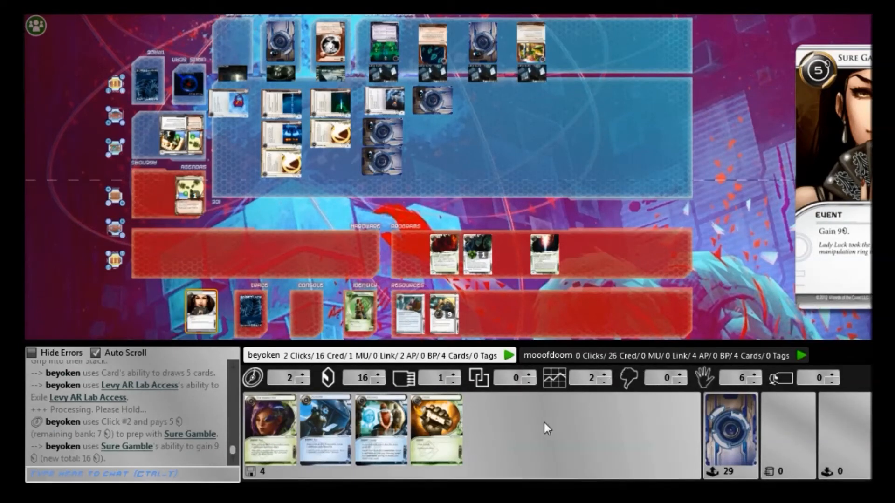
mouse_move(331, 439)
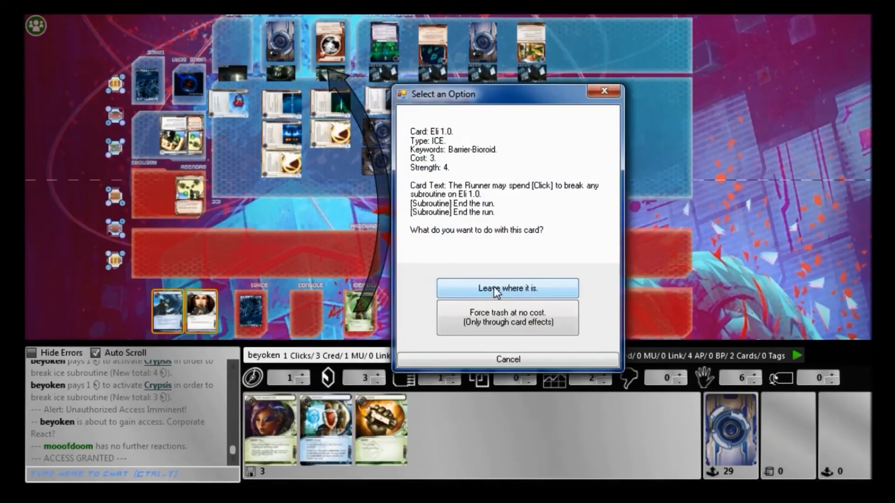
Step: Leave Eli 1.0 in HQ, end the turn, chat 'well', and begin runner turn 46
click(507, 288)
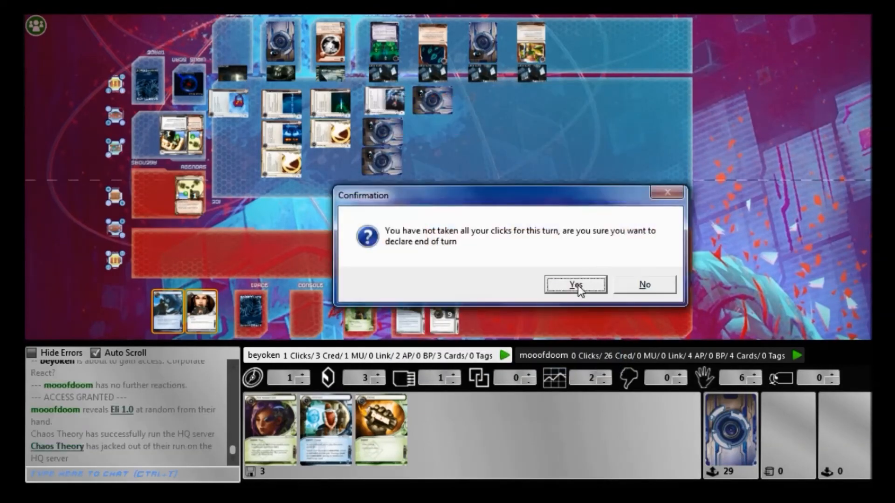
click(575, 285)
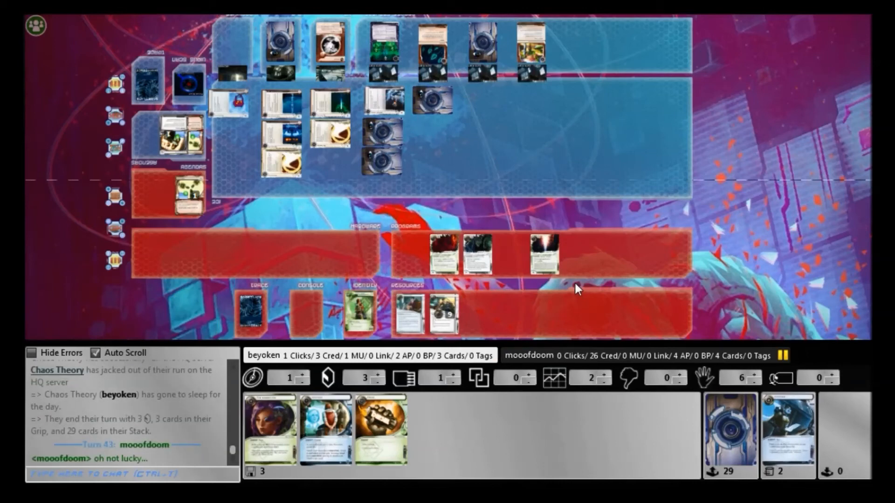
text(well)
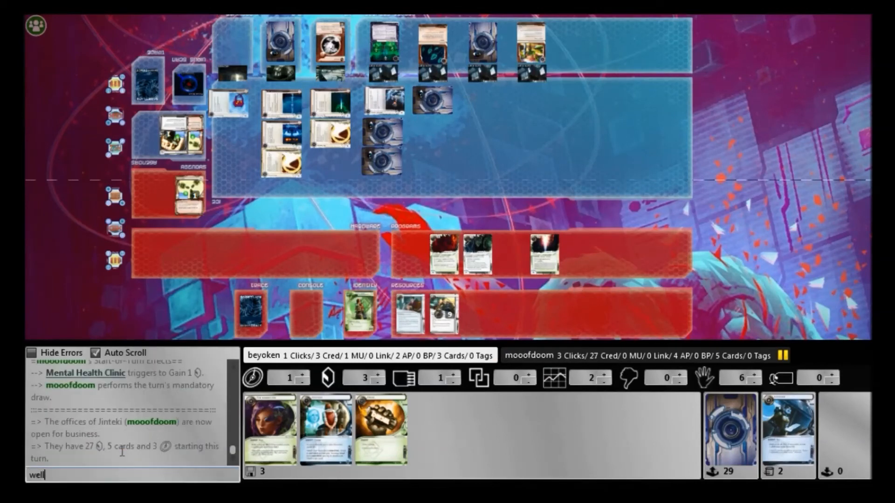
key(Enter)
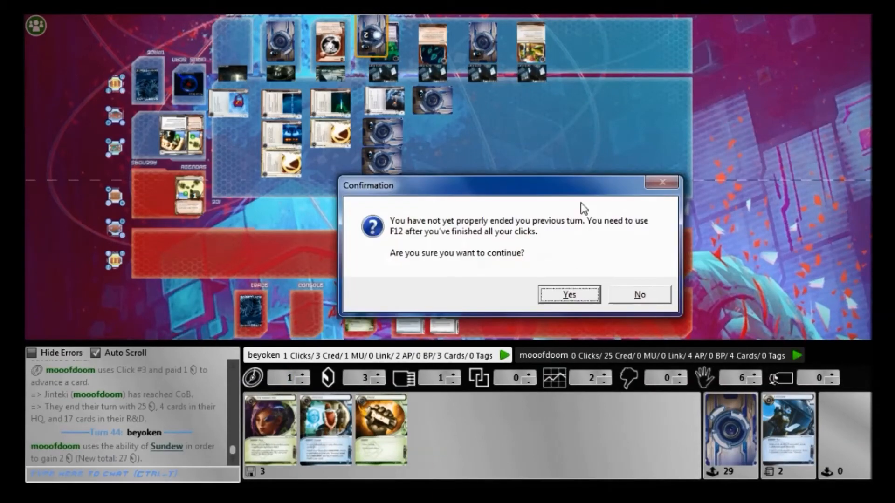
click(568, 294)
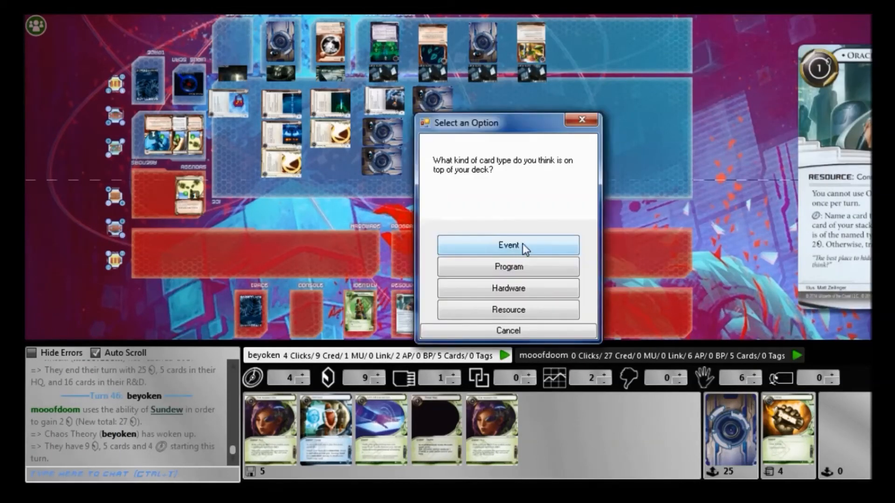
Step: Name Event with Oracle May, bank 3 credits on Kati Jones, gain 2 from Infiltration
click(508, 245)
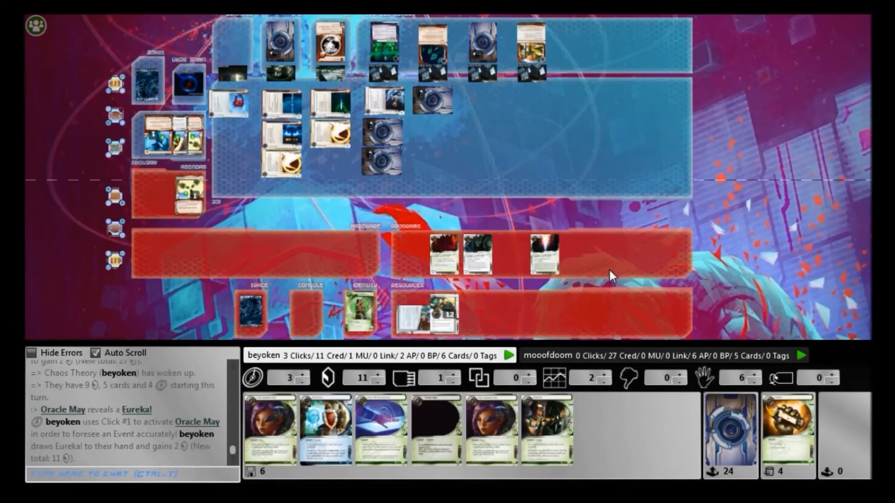
mouse_move(515, 322)
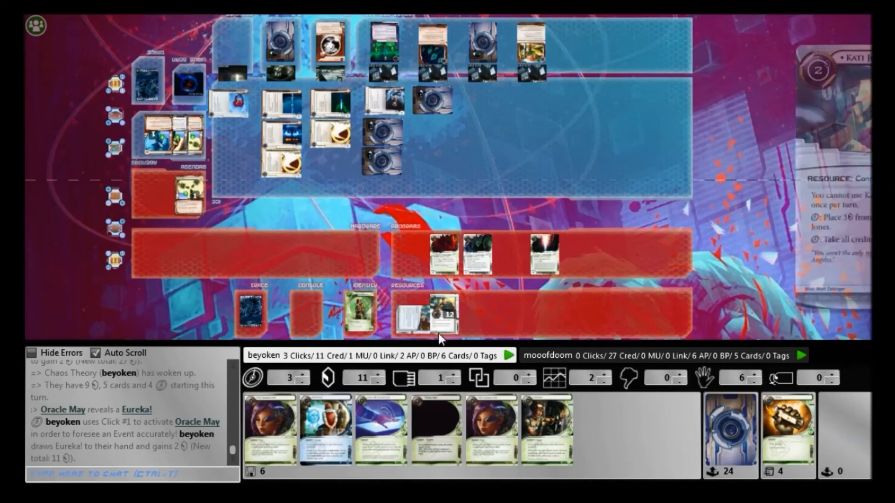
click(430, 313)
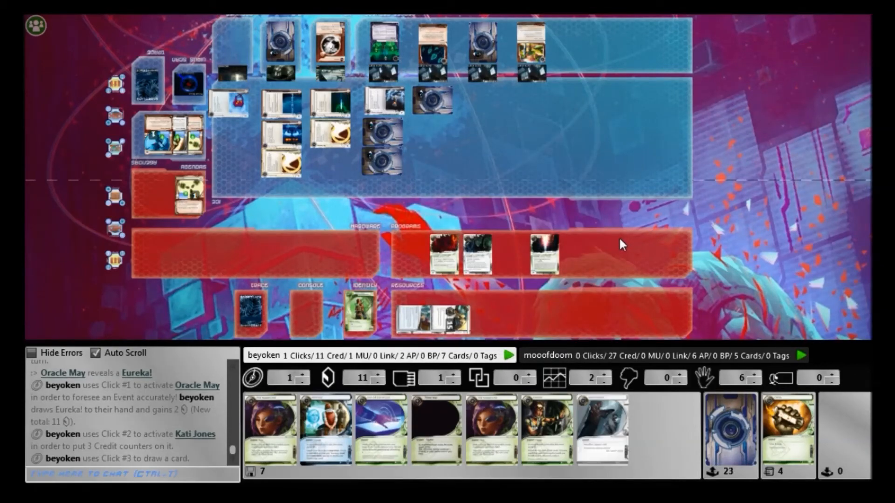
mouse_move(610, 395)
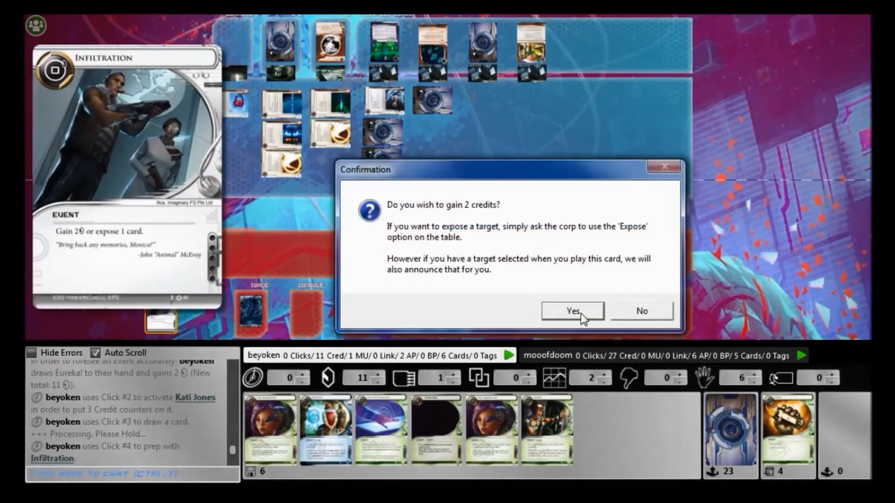
click(572, 311)
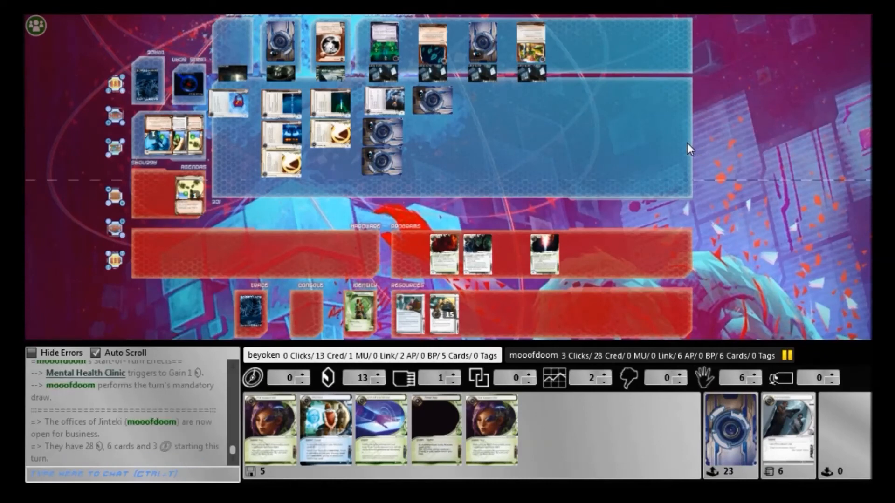
click(379, 40)
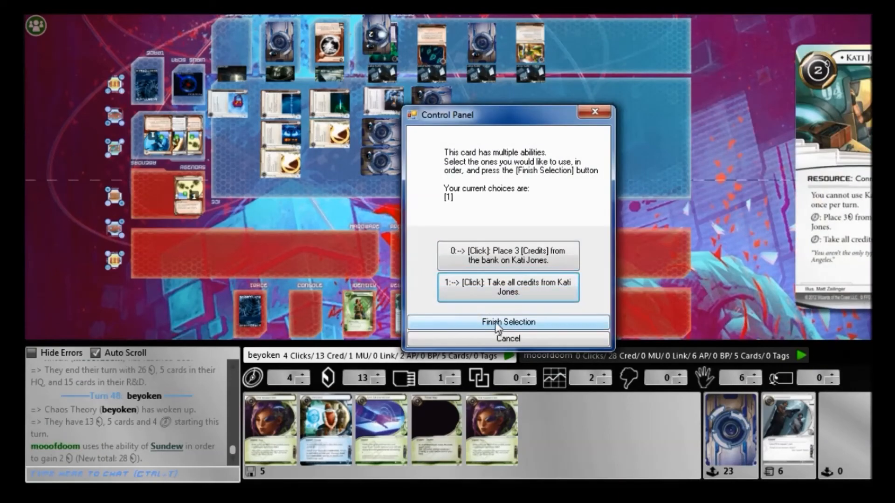
Step: Take all Kati Jones credits, add a Crypsis virus counter, and break Tsurugi on the remote
click(508, 323)
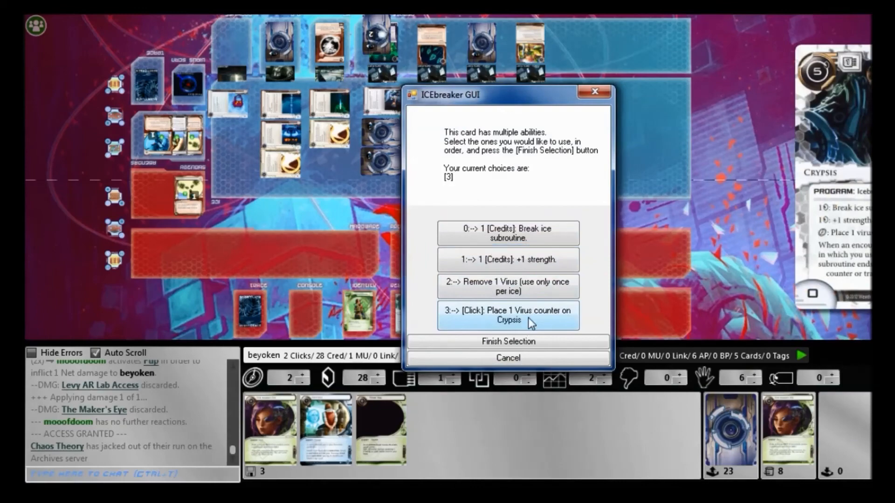
click(508, 341)
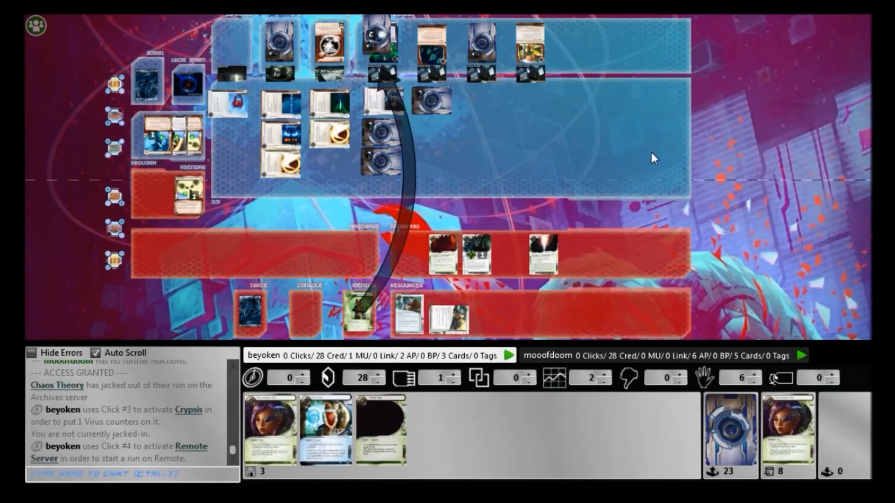
mouse_move(640, 146)
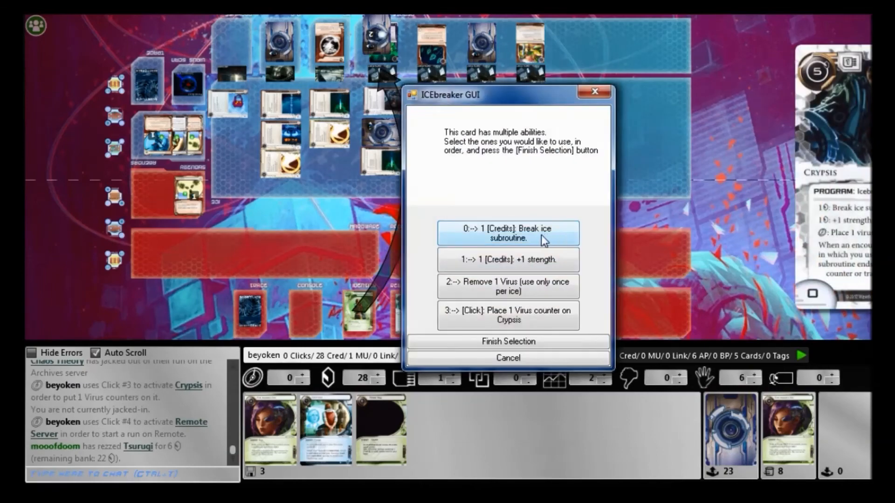
click(508, 341)
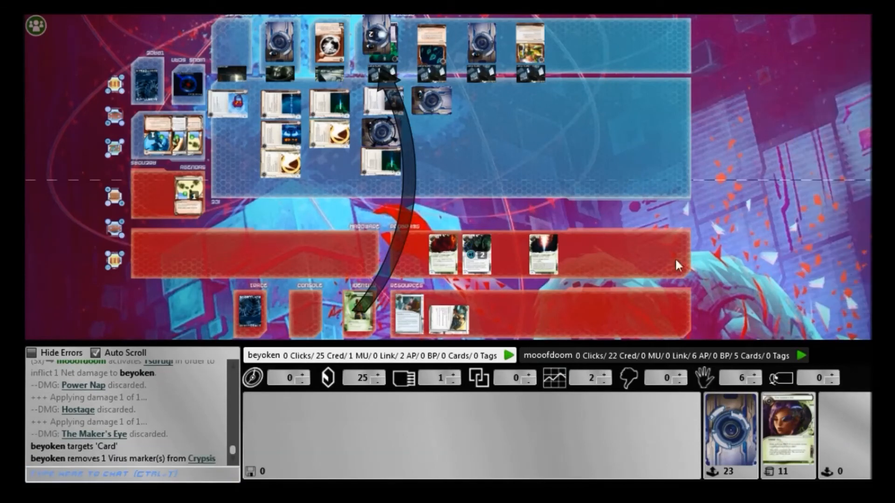
mouse_move(675, 195)
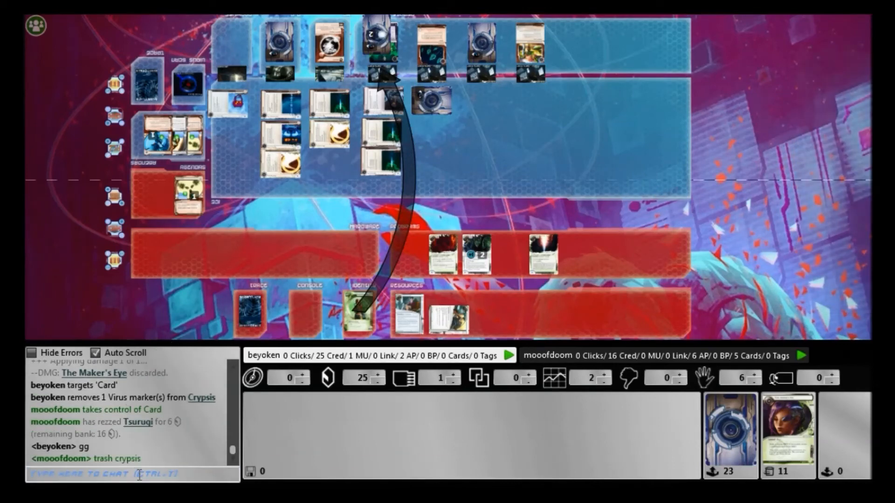
Step: Chat 'ehh', trash Crypsis to the heap, and target the corp's server card with Battering Ram
text(ehh)
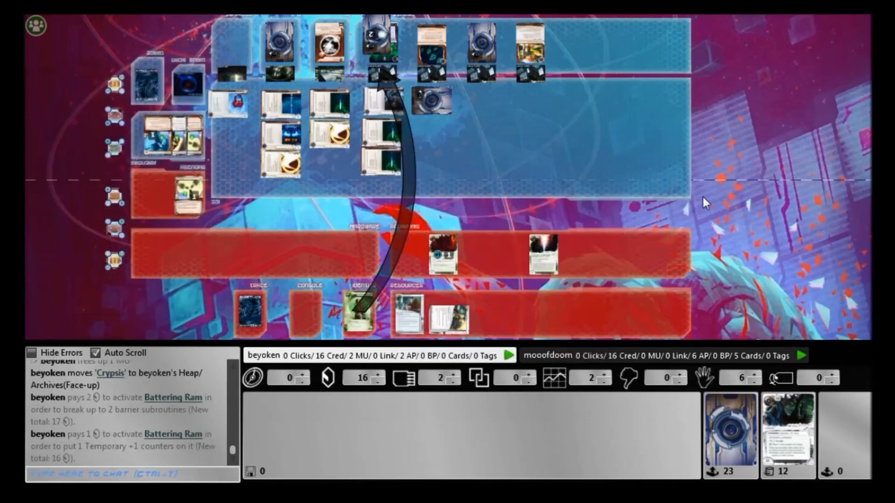
click(112, 475)
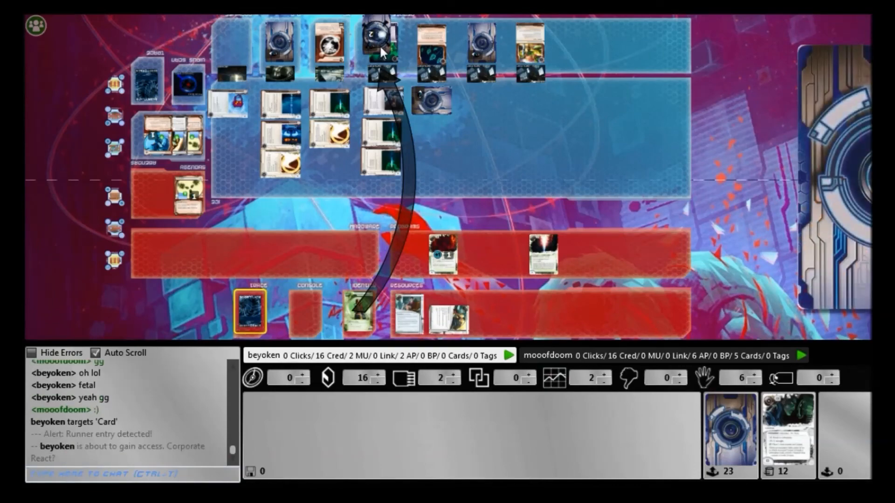
click(381, 42)
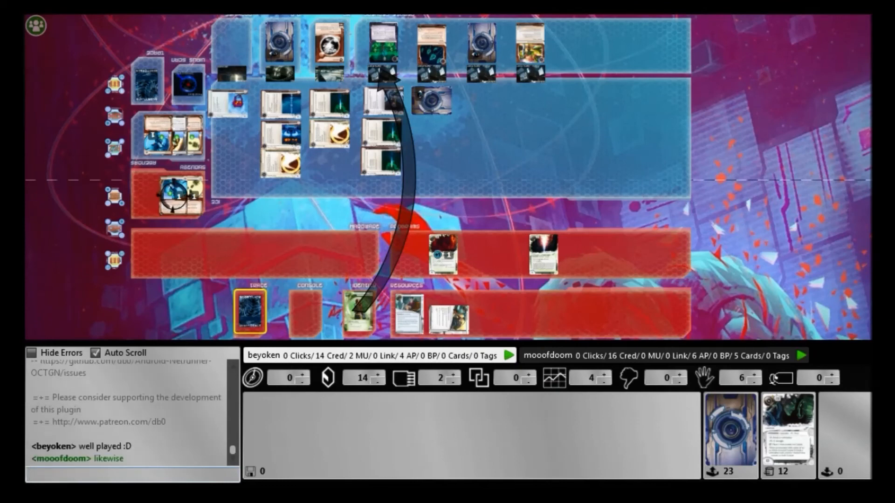
Step: Post 'early nisei k' and begin typing 'that escher would've been h' in chat
text(early nisei k)
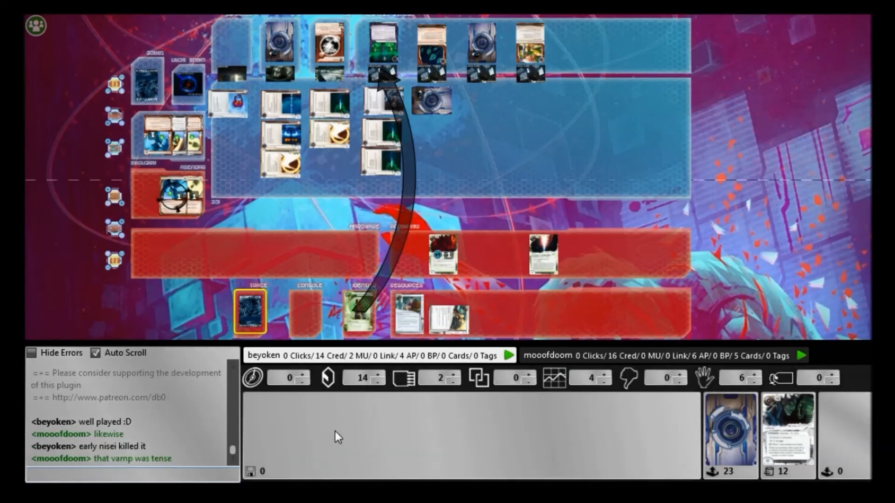
text(that escher would've been h)
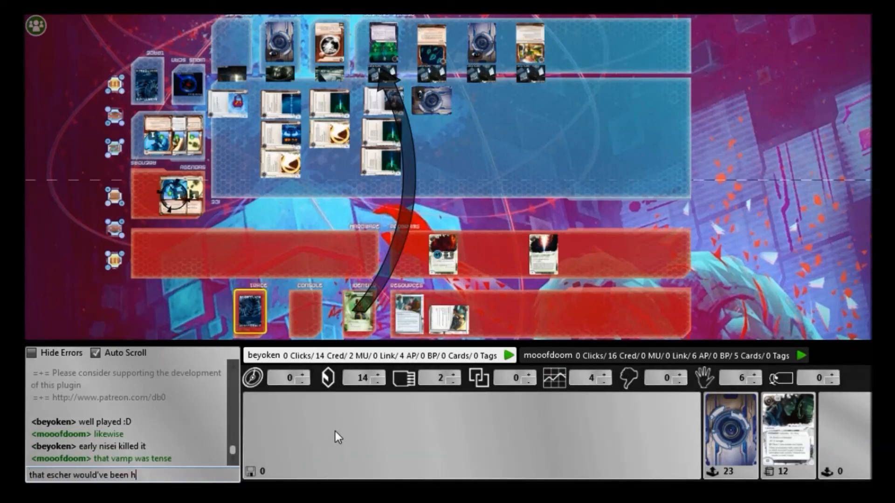